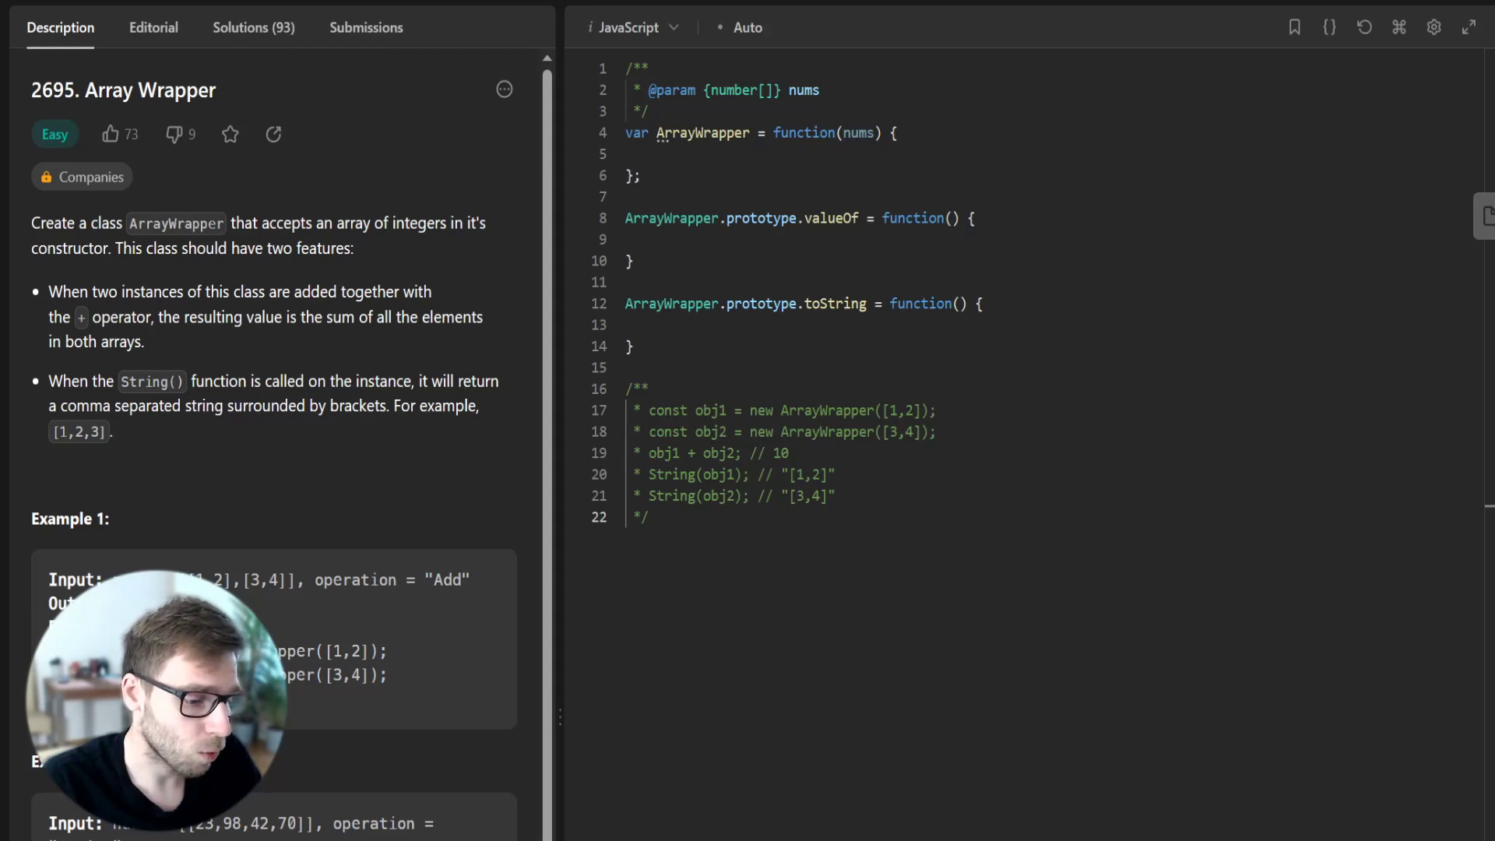
- Review the problem statement and Example 1's explanation of obj1 before coding
scroll("down", 3)
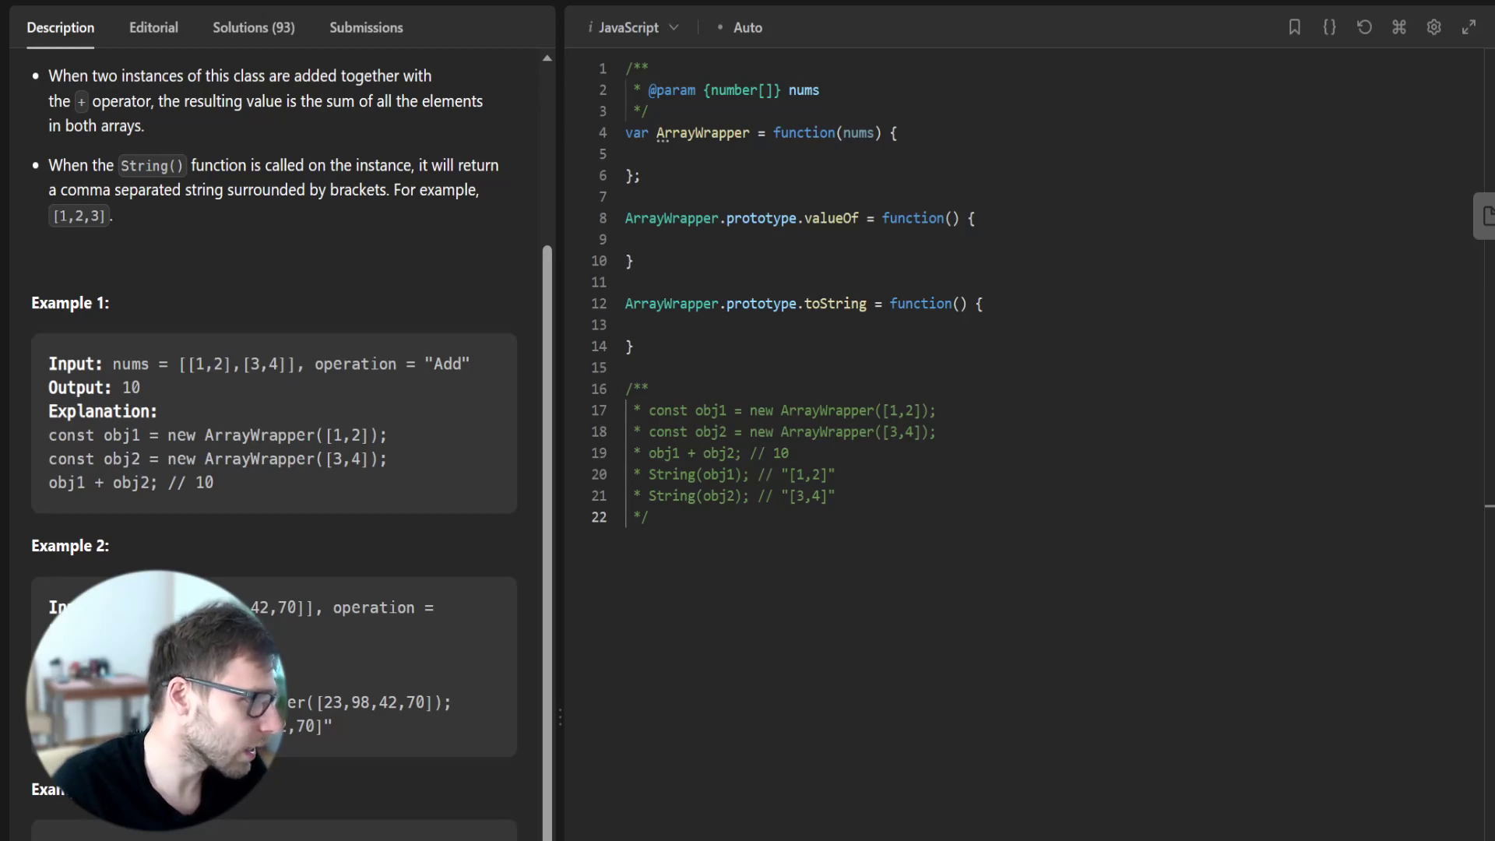
double_click(125, 434)
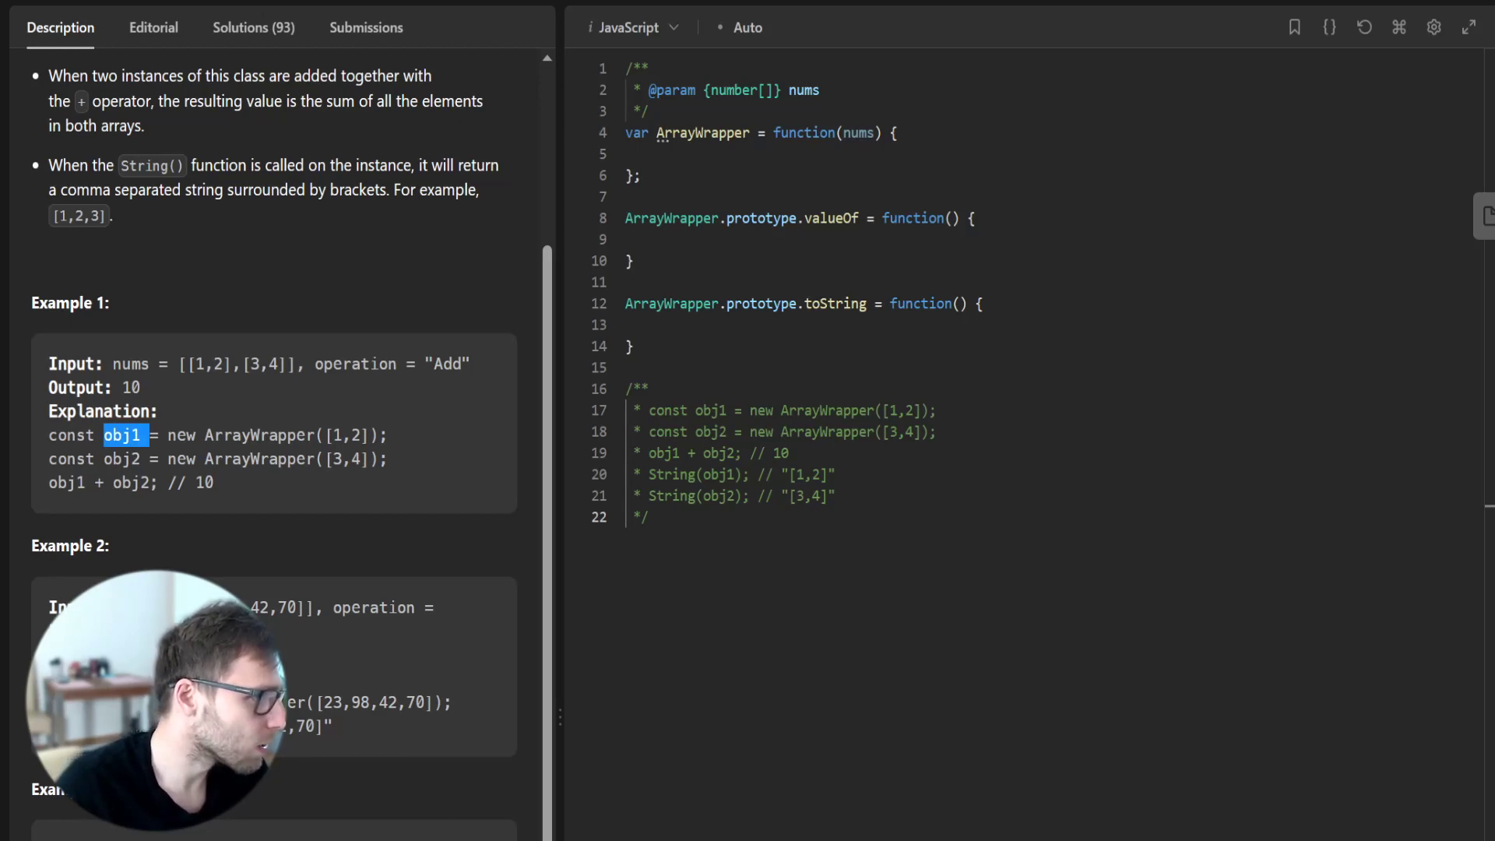
double_click(259, 435)
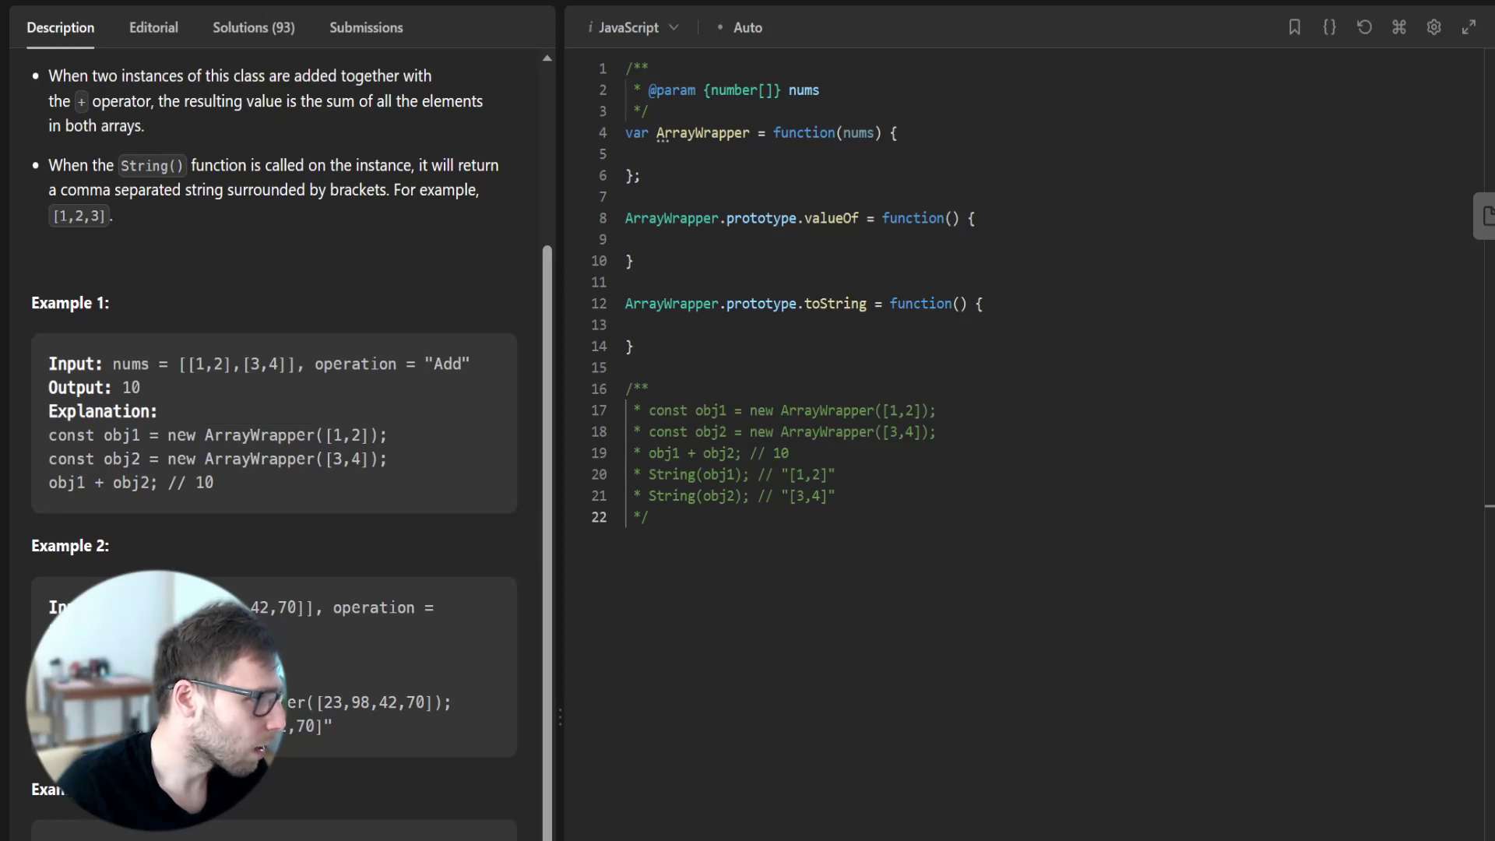
left_click(216, 483)
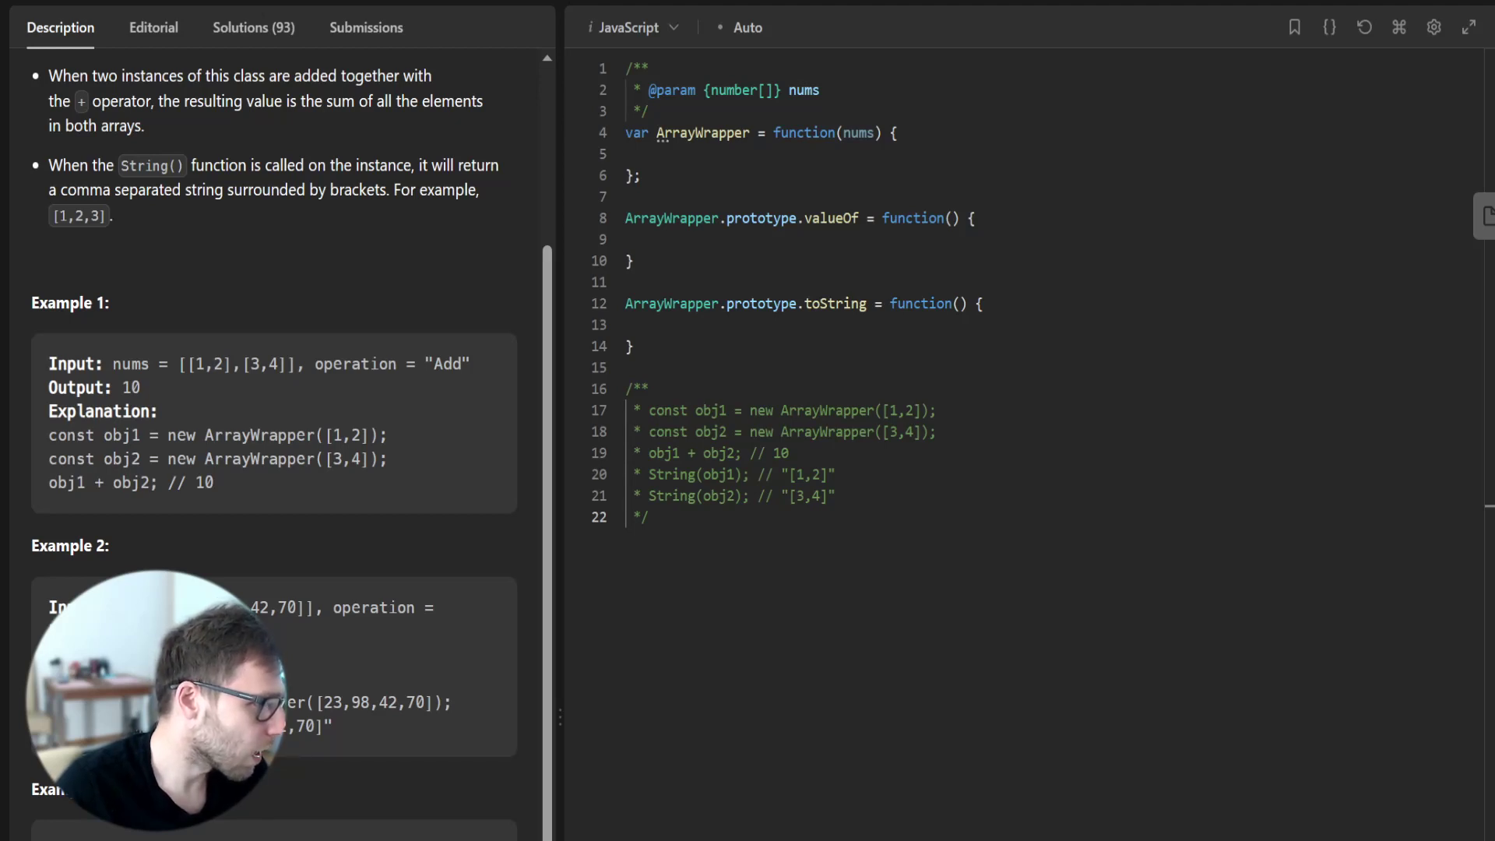
scroll("down", 3)
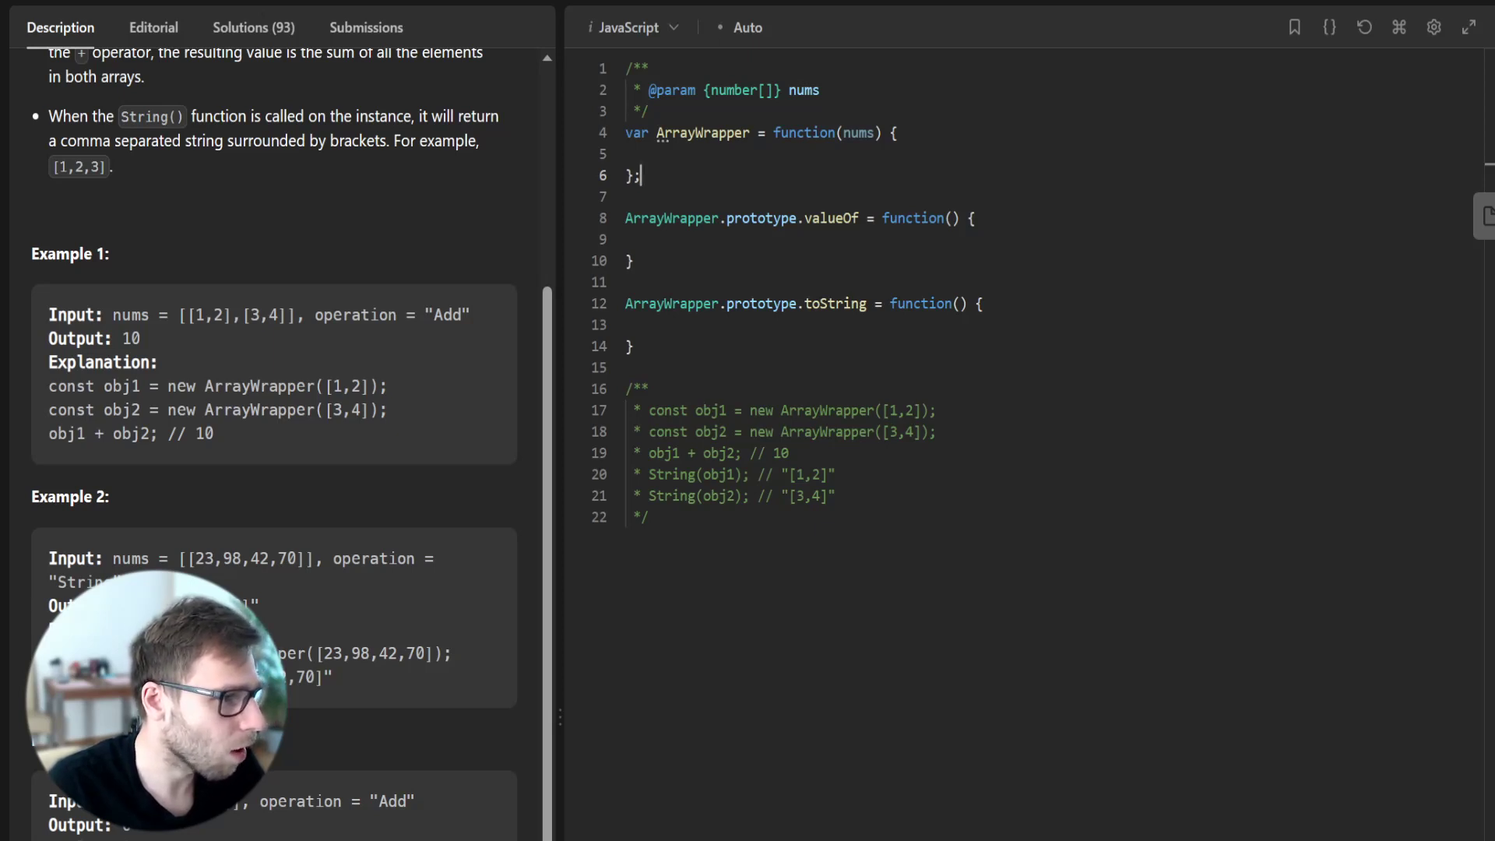
- Store the array in the constructor with '// save the array in the instance' and this.nums = nums;
left_click(657, 154)
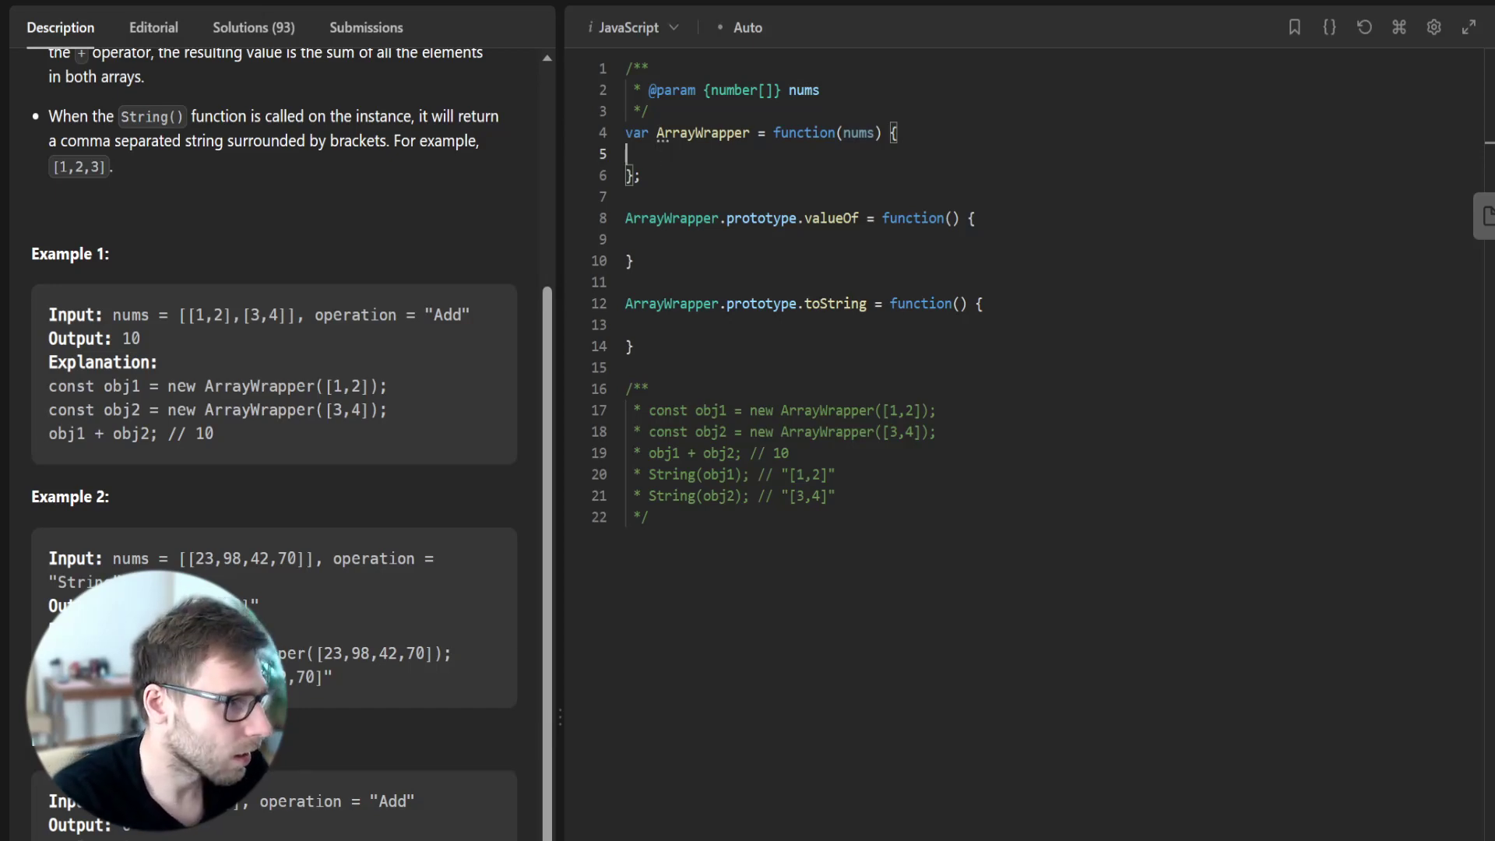
type("// save the a")
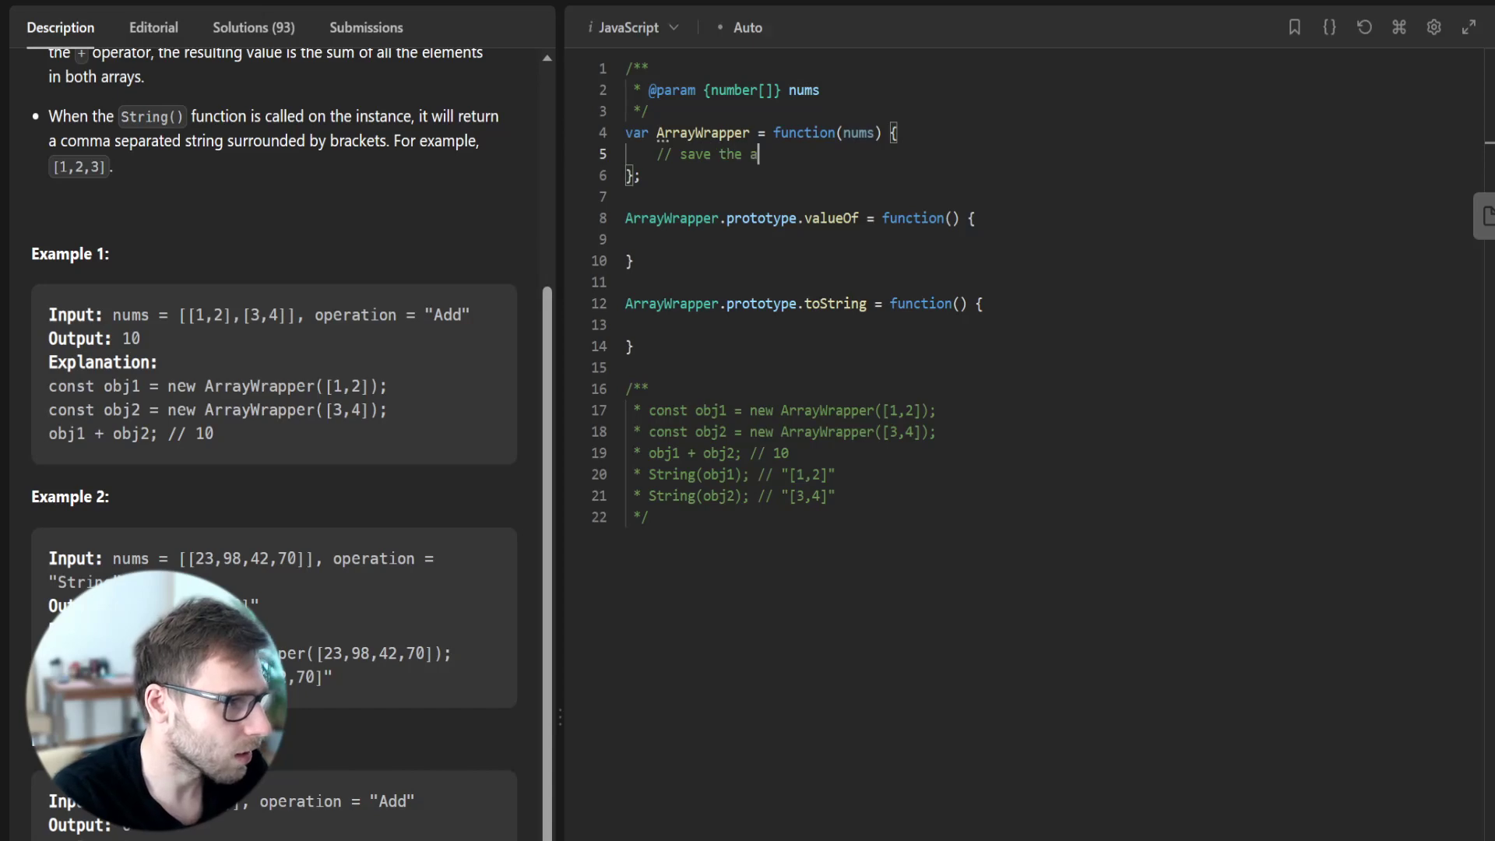
type("rray in the ins")
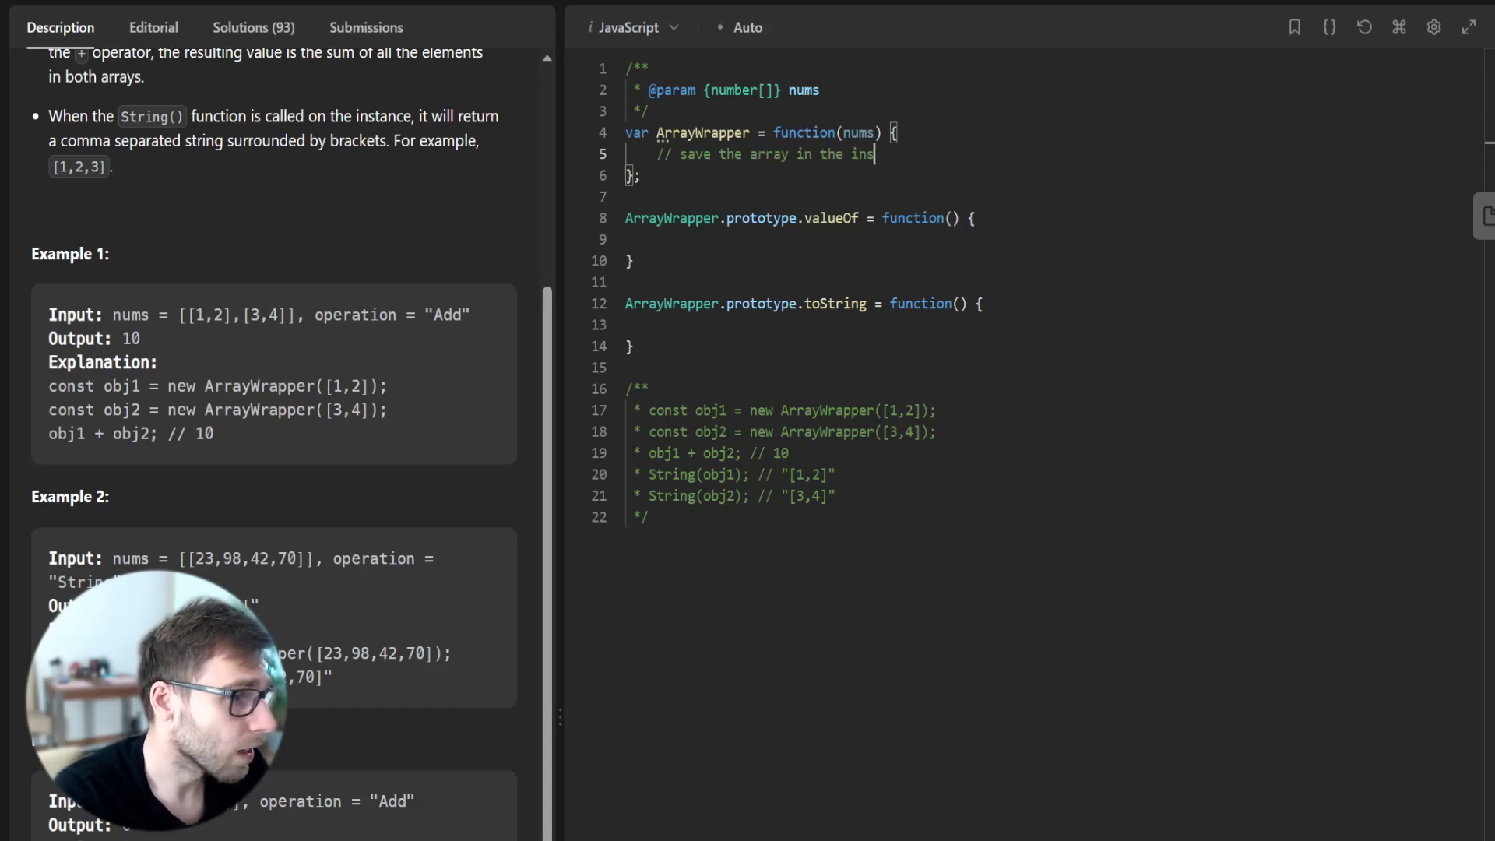
type("tance")
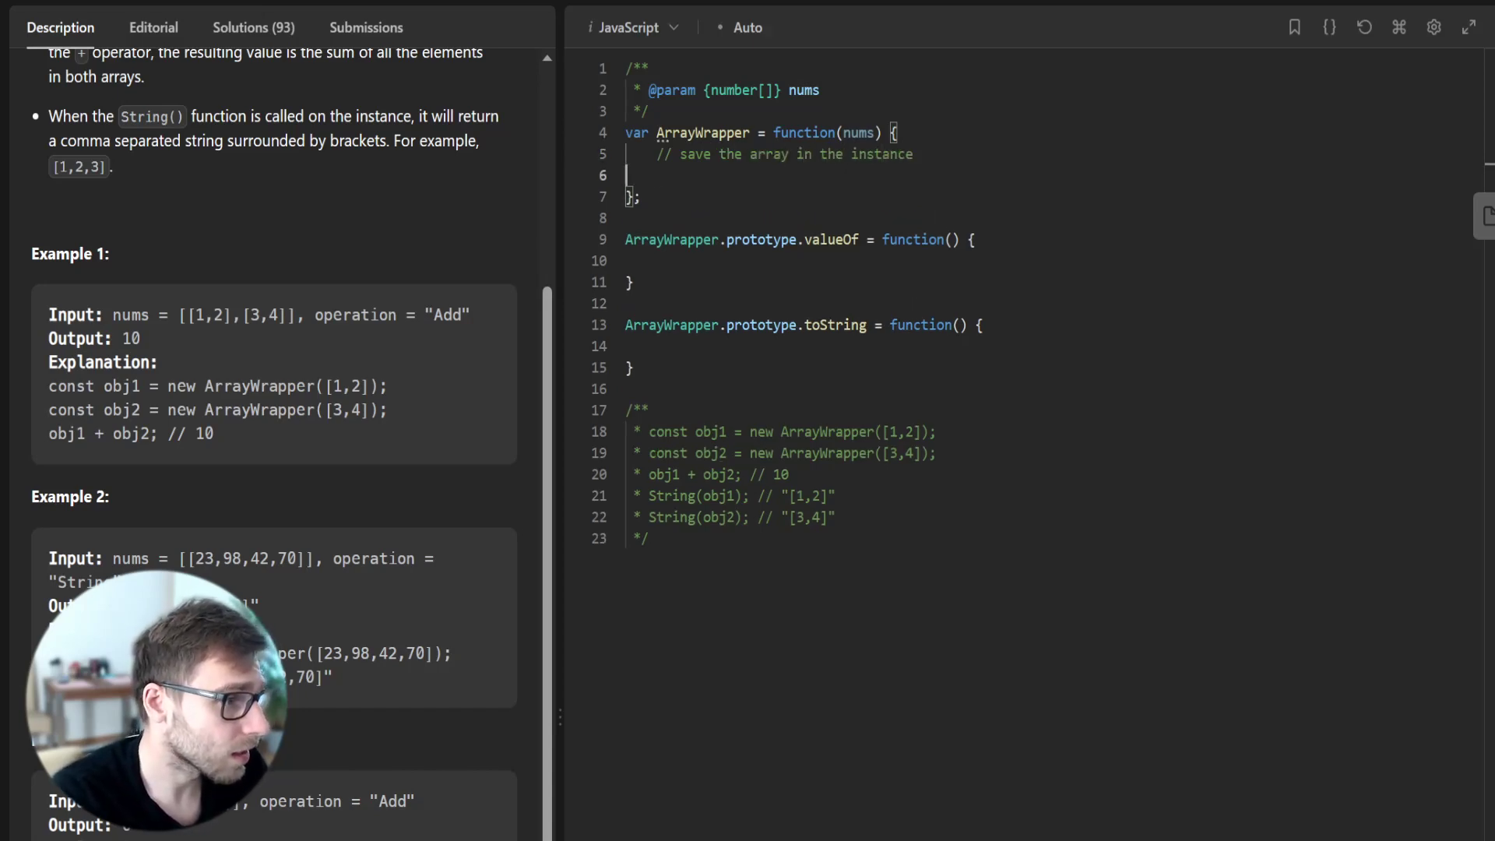
type("this.nums =")
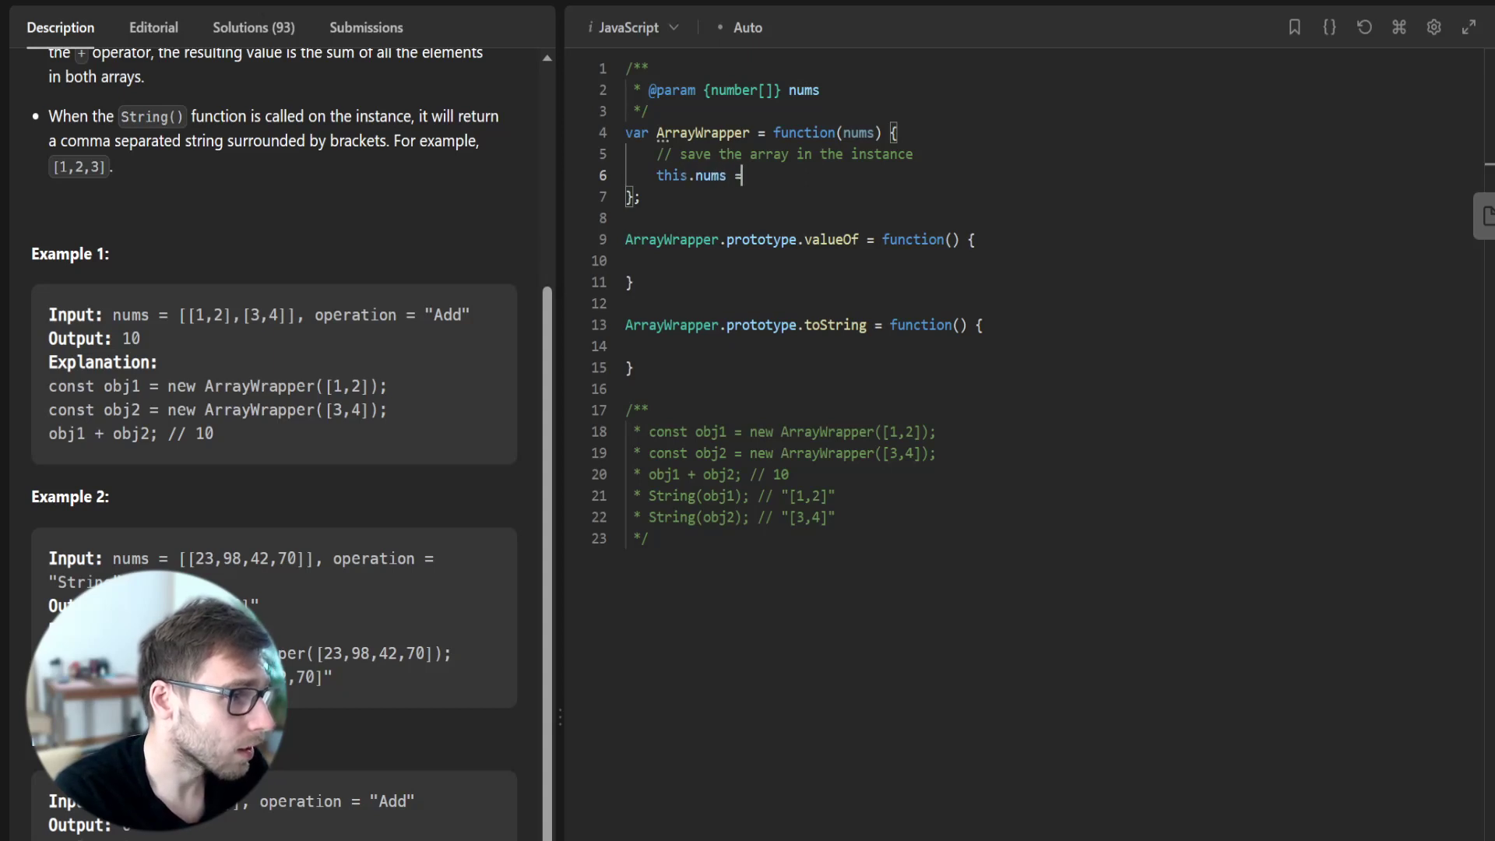
type("nums;")
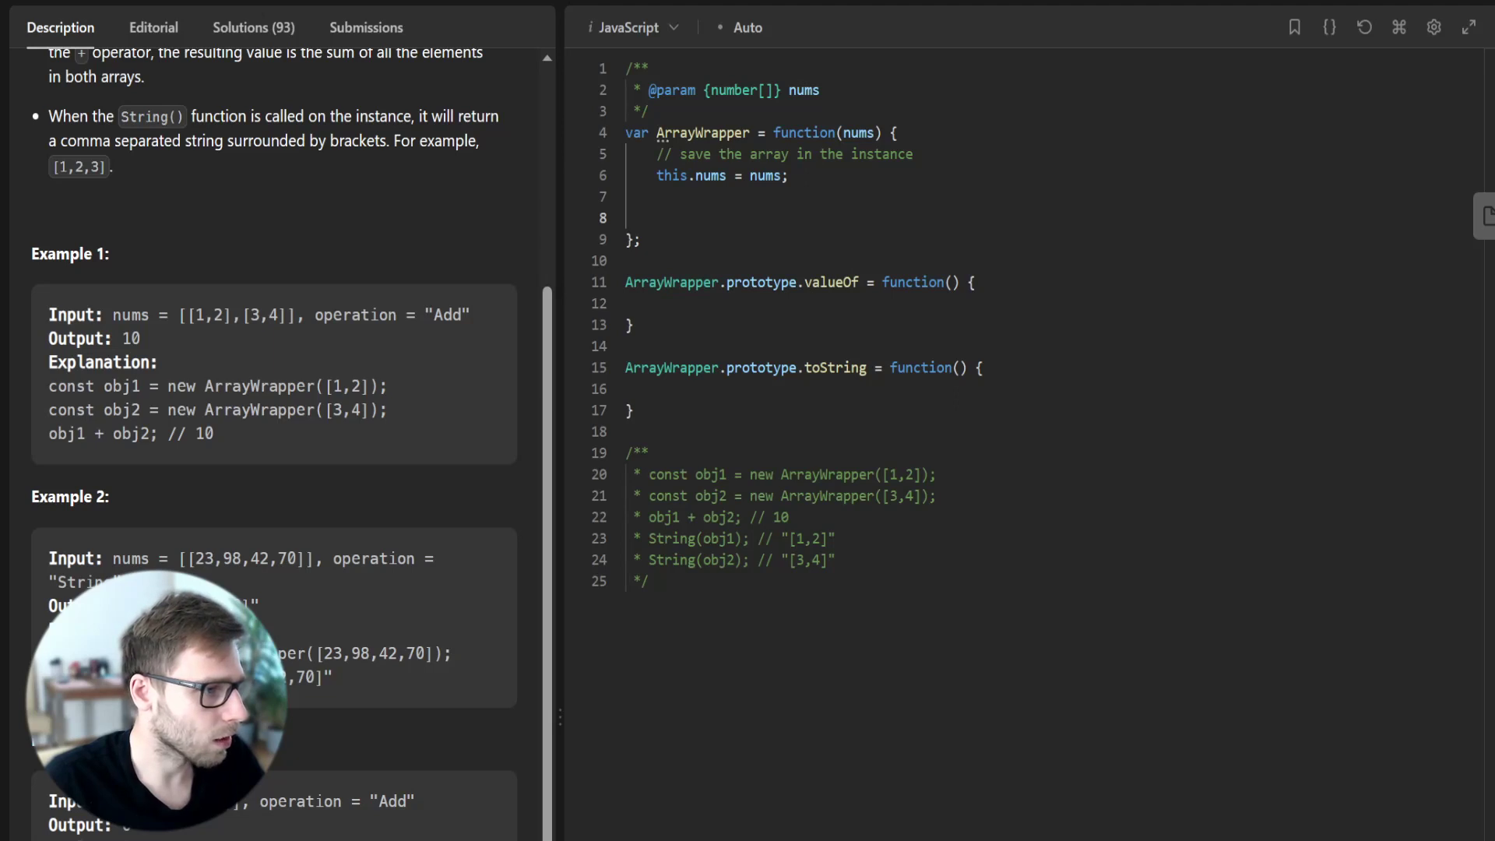
- Comment '// return the sum of the elements in the array' and return this.nums.reduce((a, b) => a + b, 0);
left_click(631, 304)
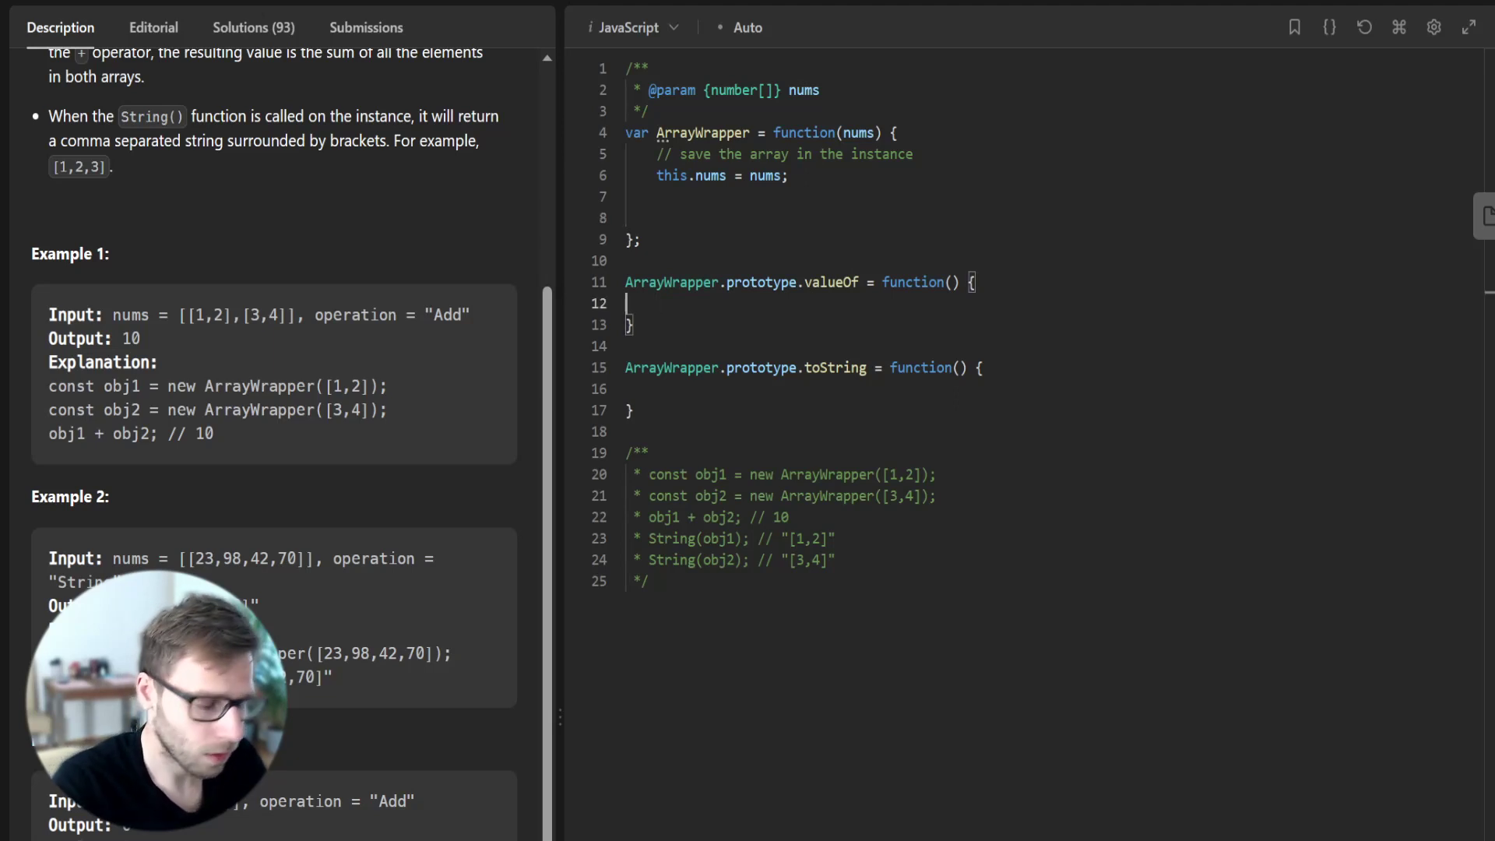
type("//")
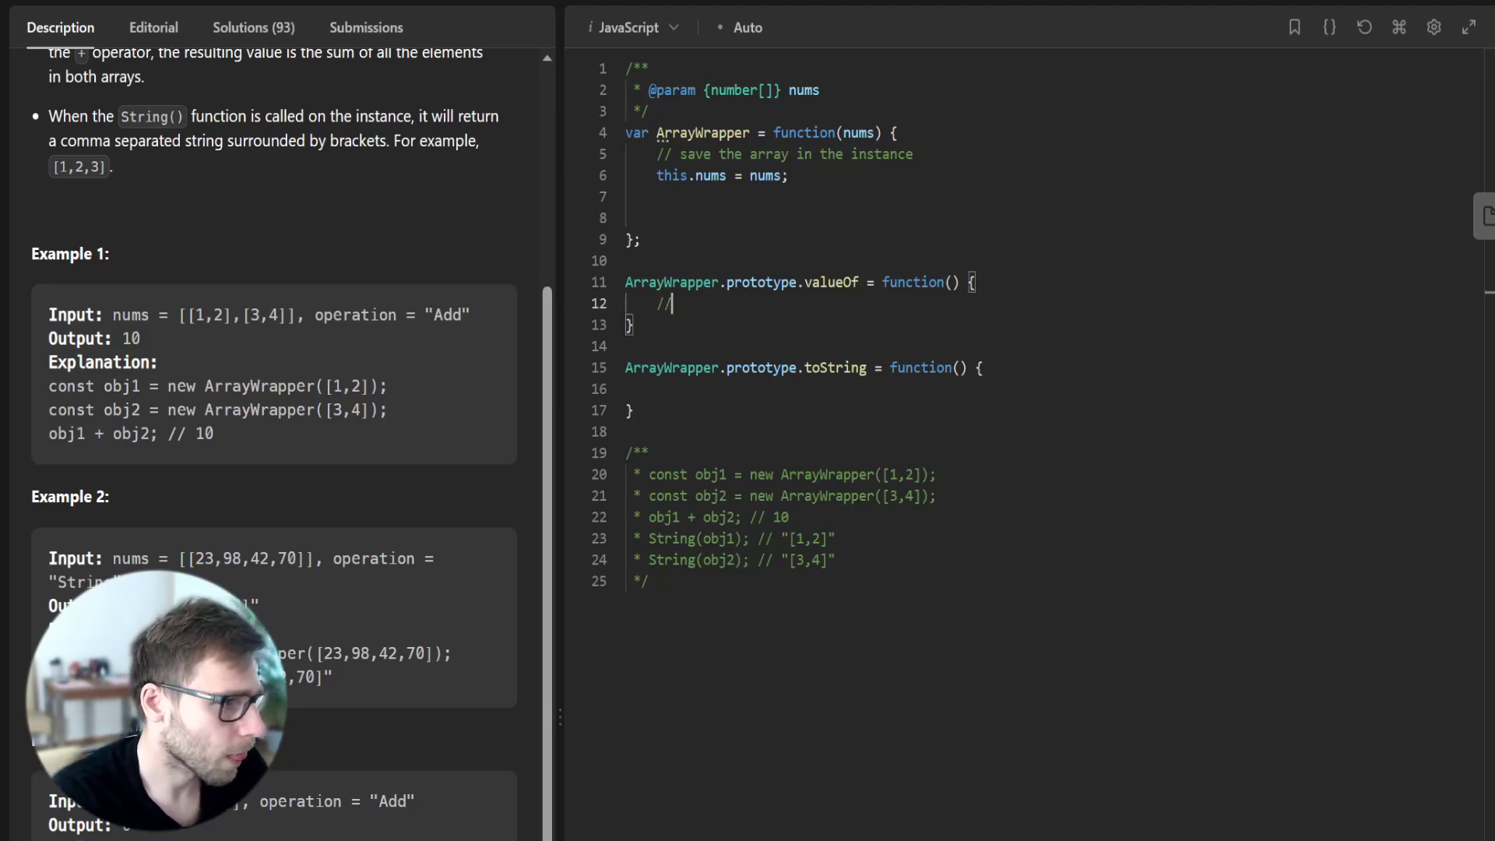
type("return the sum")
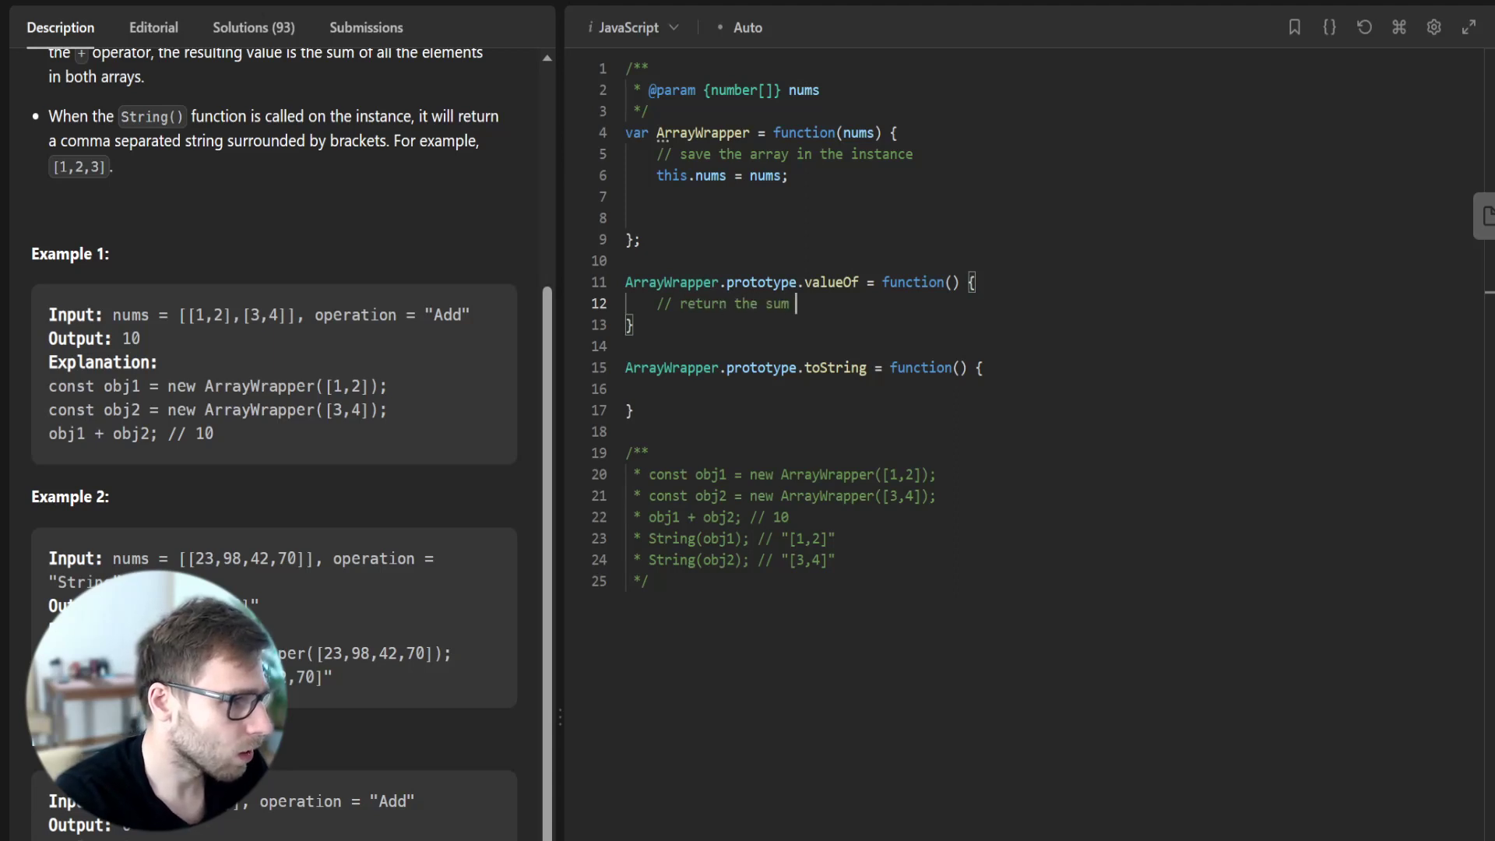
type("of the elements")
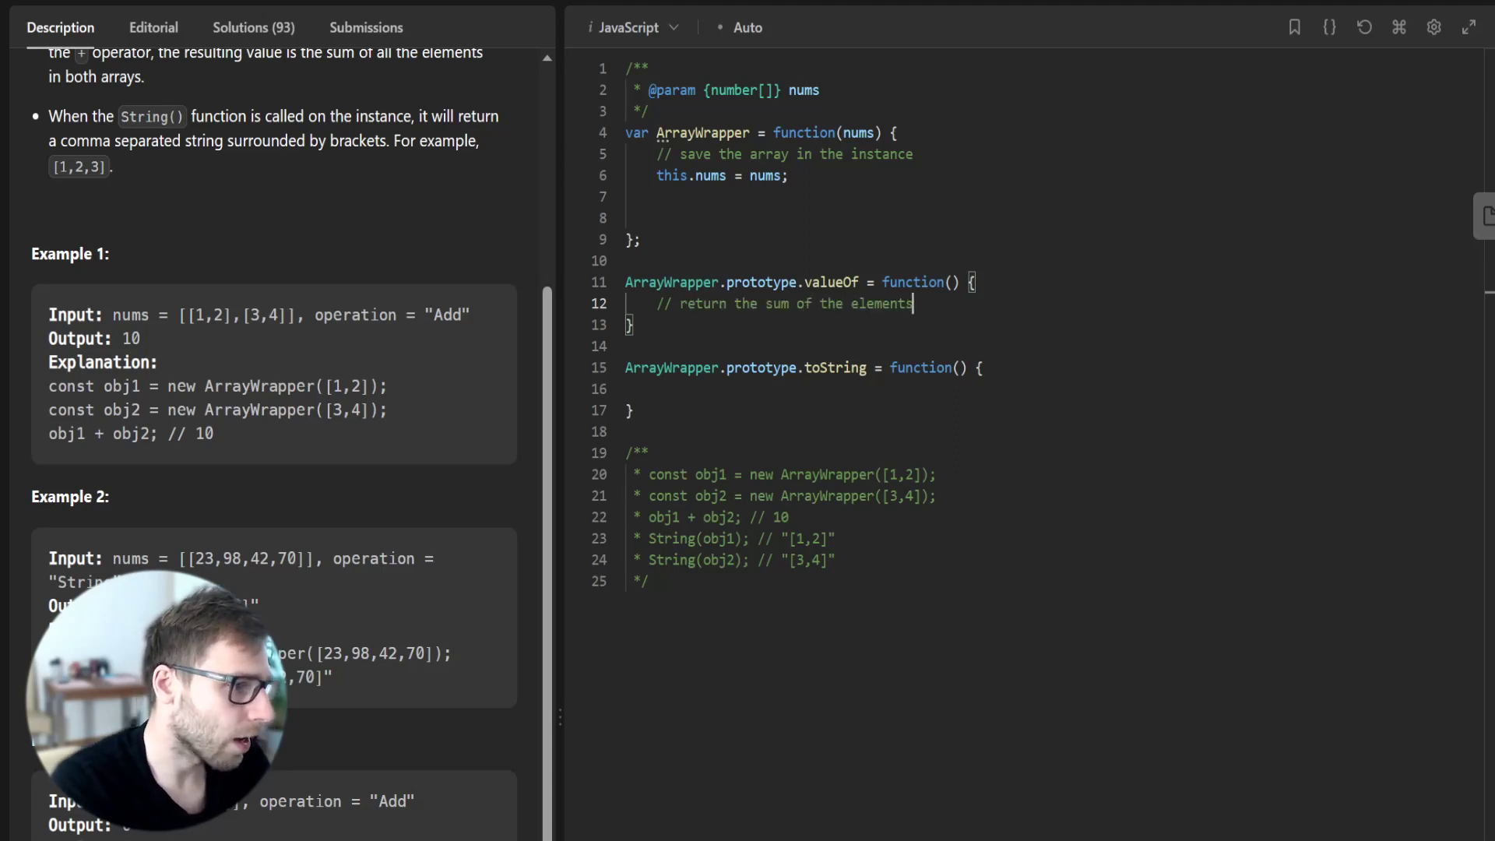
type("in the array")
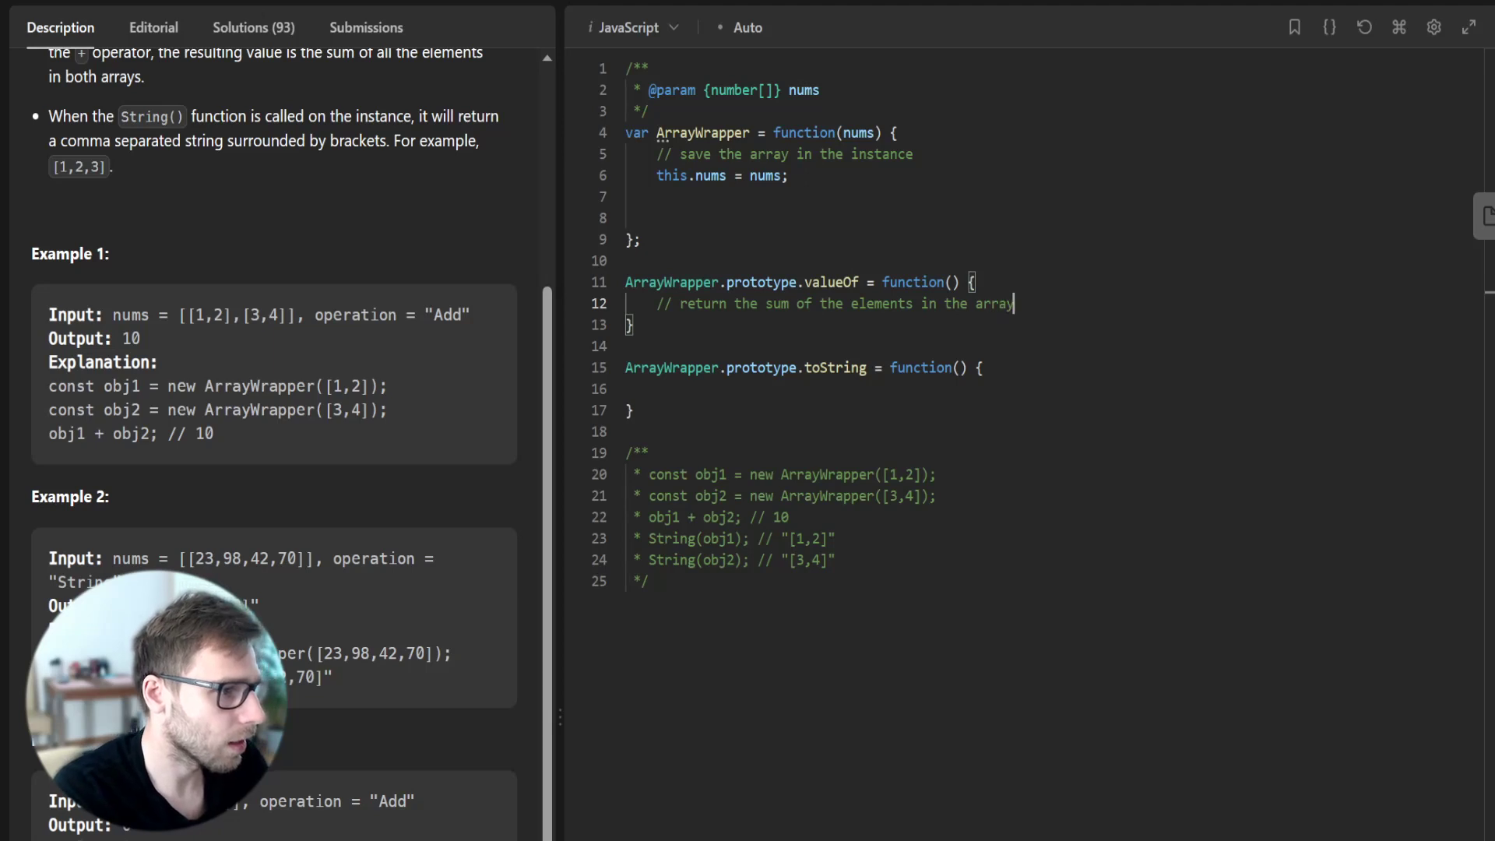
type("return this.nums.redu")
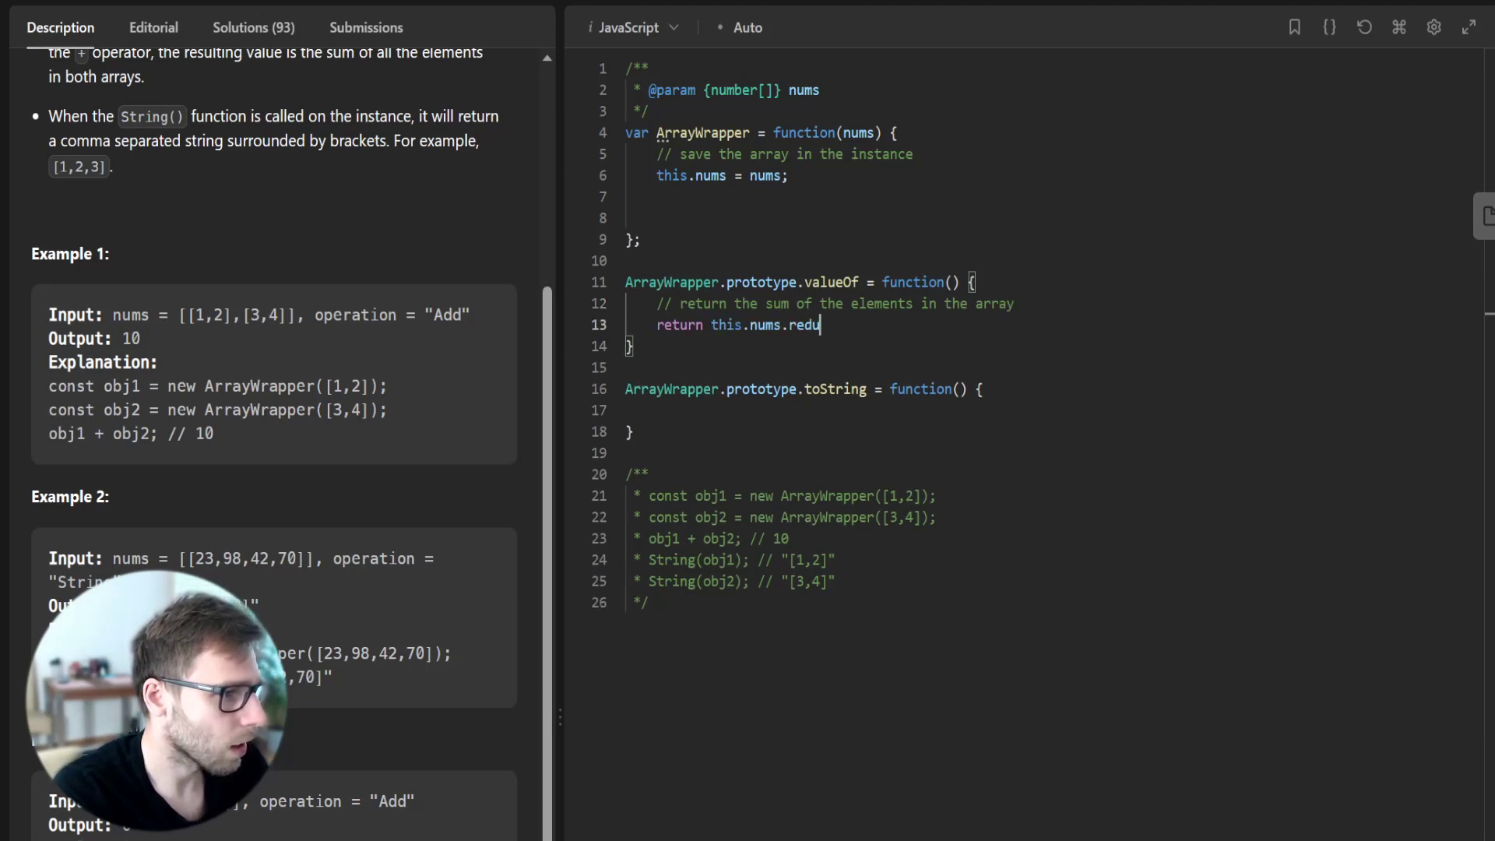
type("ce((a, b) => a + b, 0);")
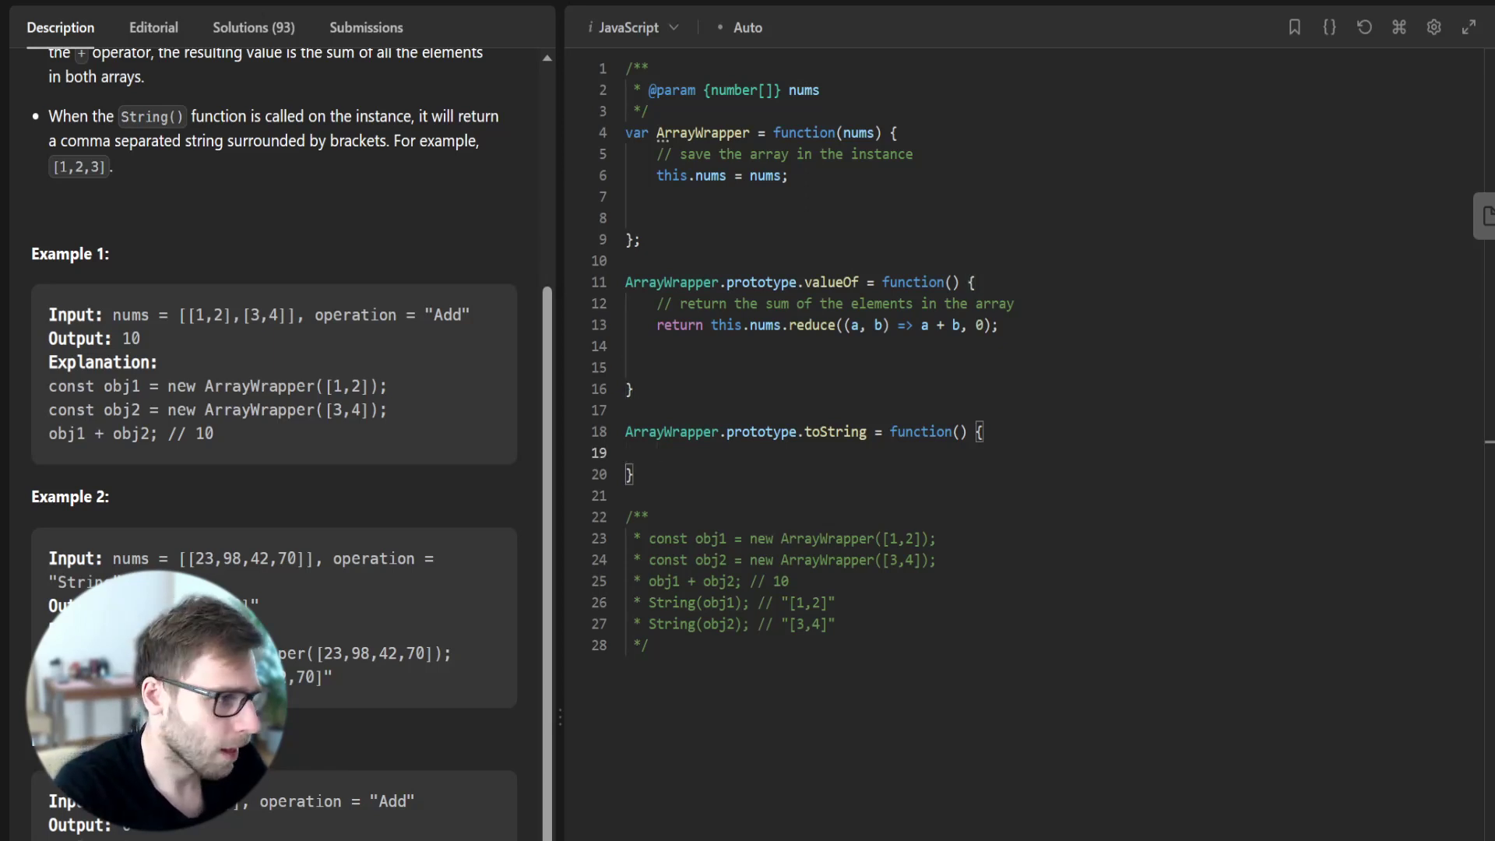
- Comment toString and return '[' + this.nums.join(',') + ']';, tidying stray brackets and blank line
type("//")
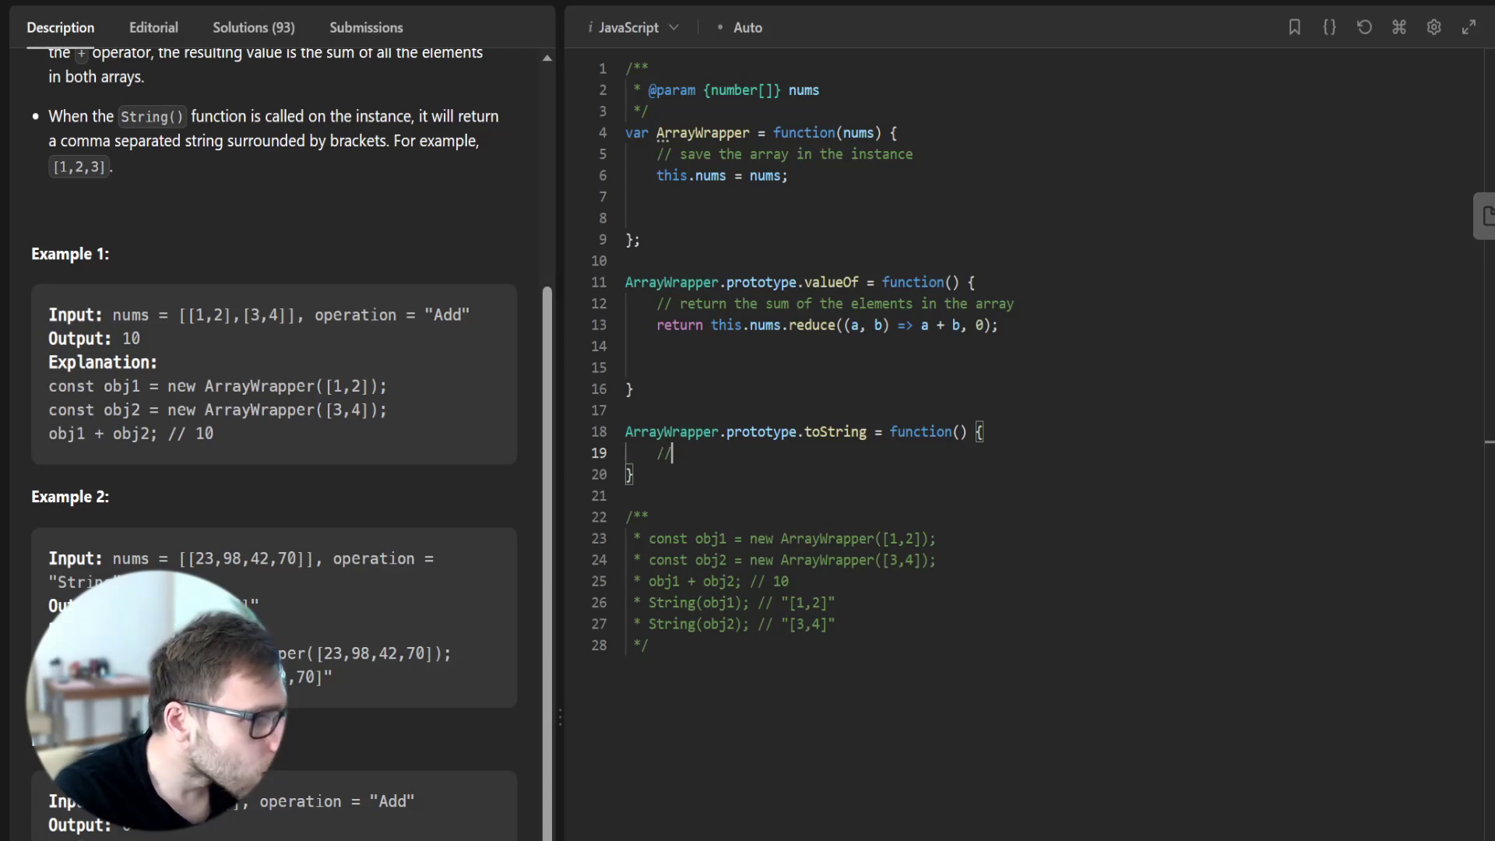
type("return the array as a string, surrounded by brackets")
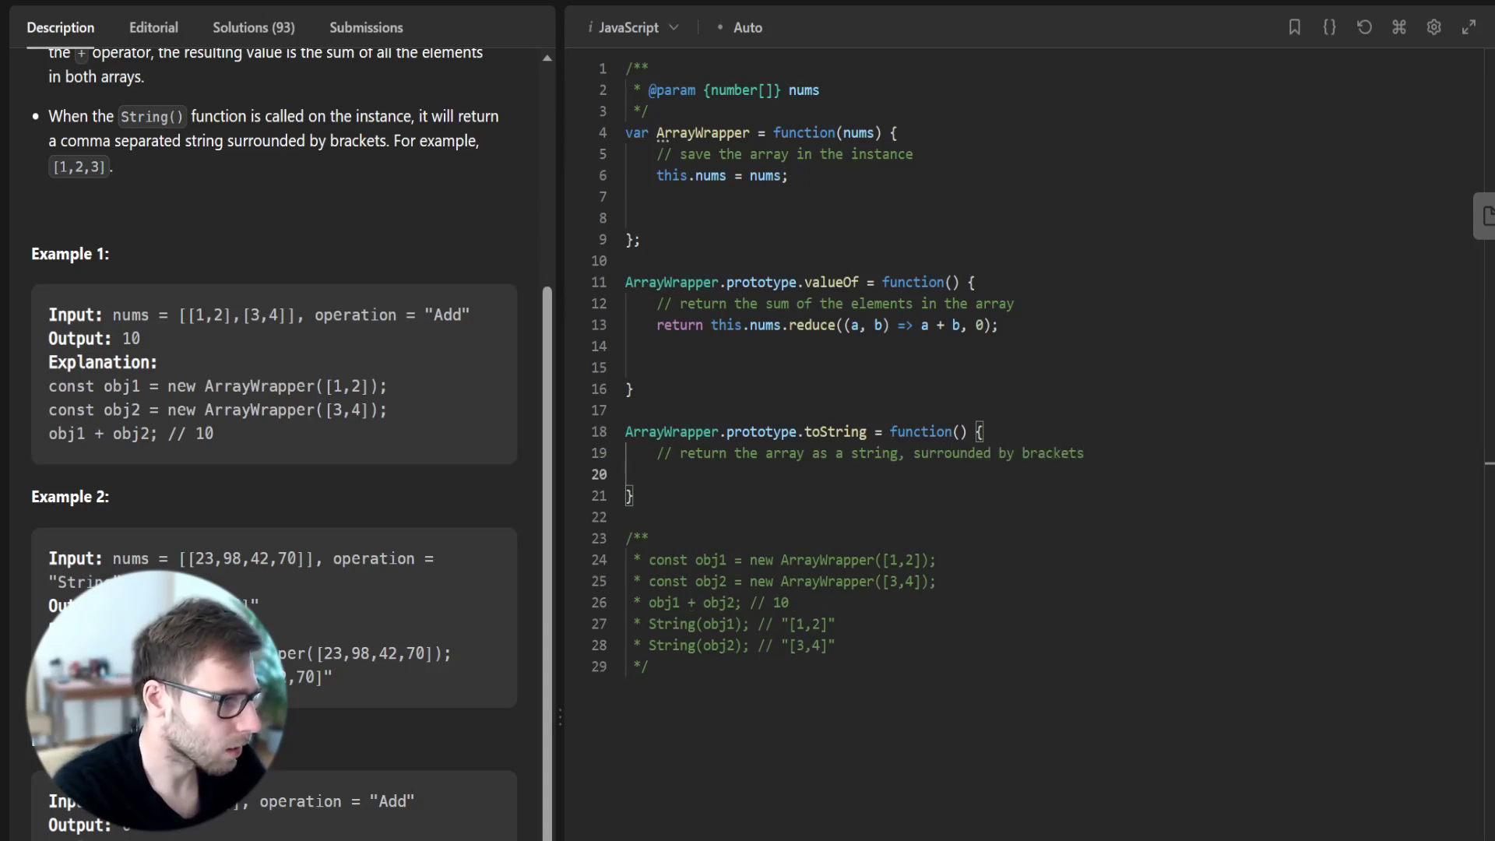
type("return '['")
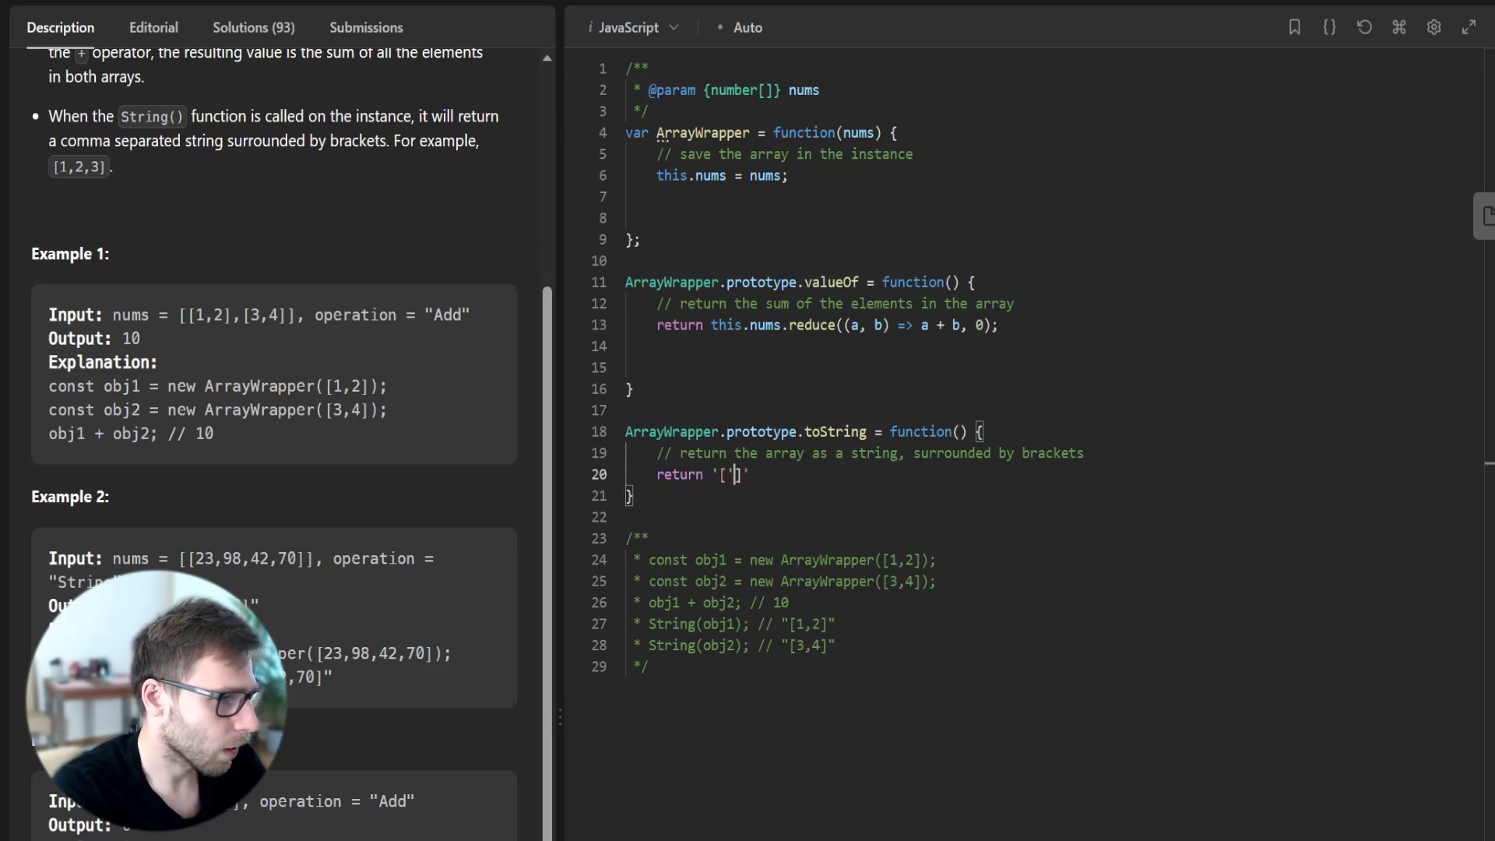
type("+ this.nums.j")
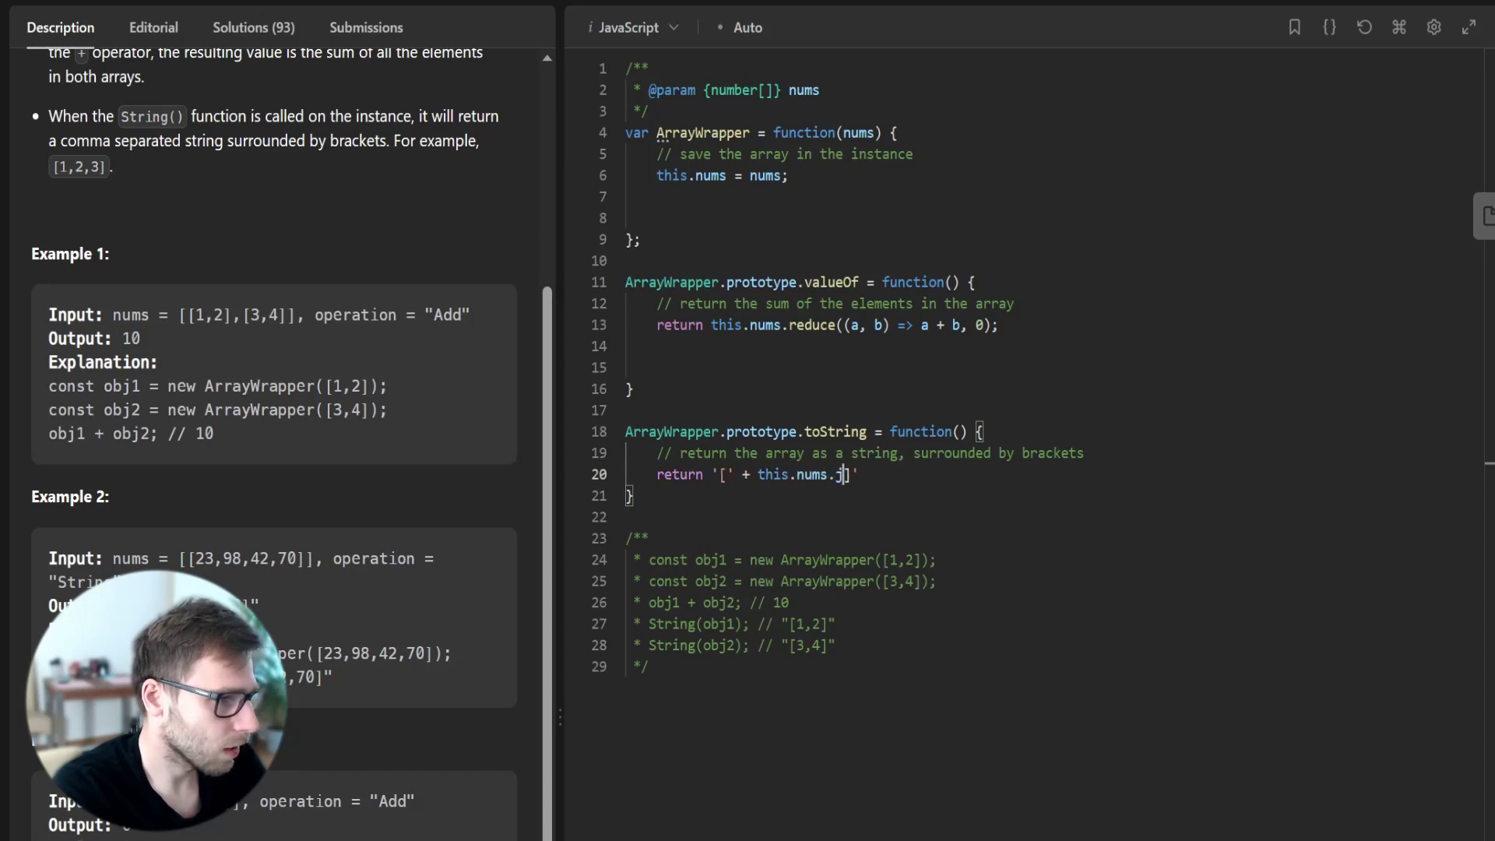
type("oin(',') +")
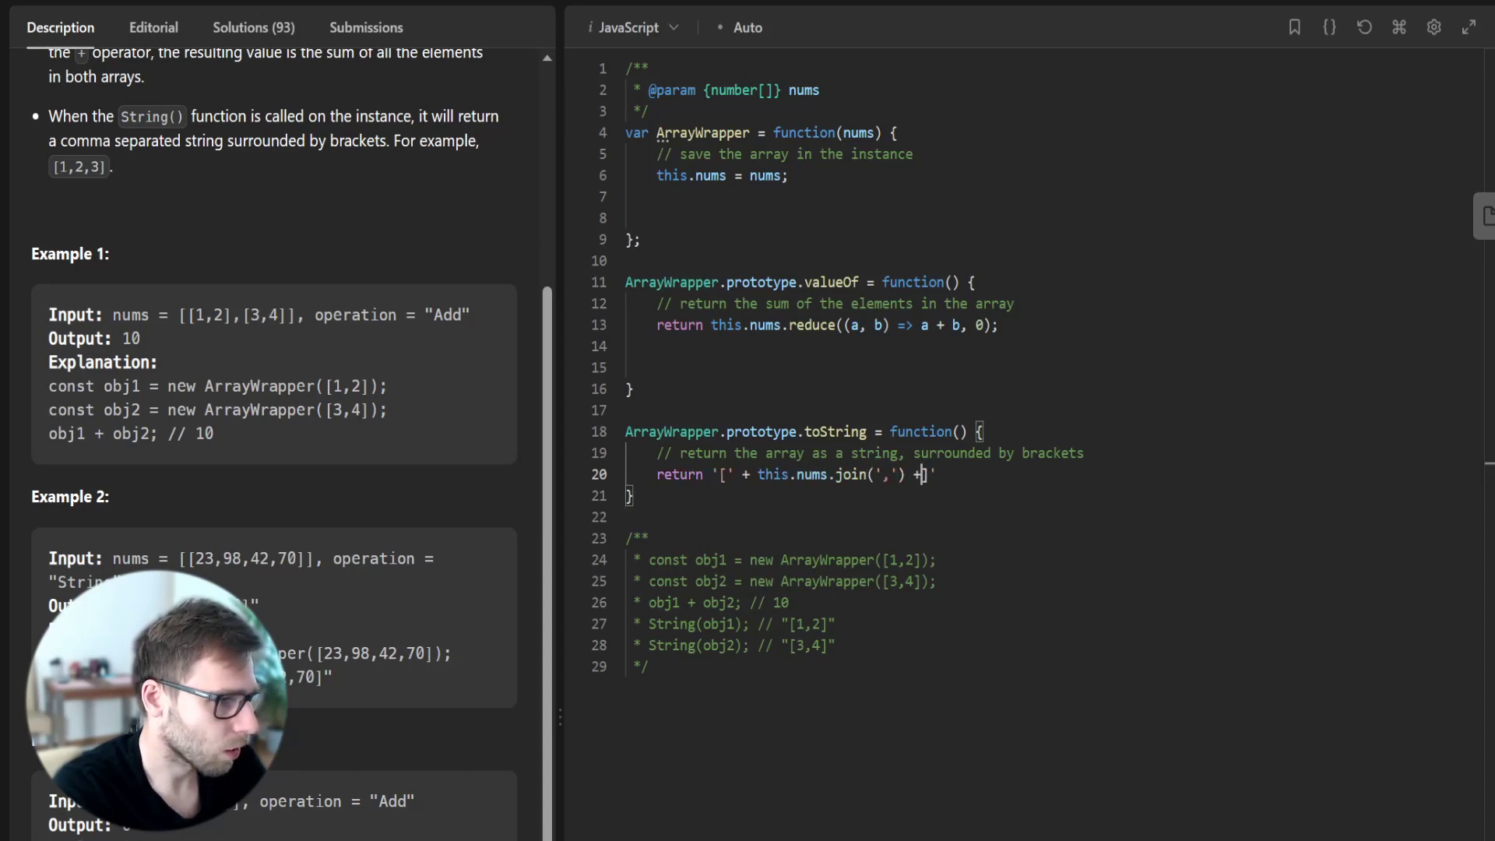
type("]';")
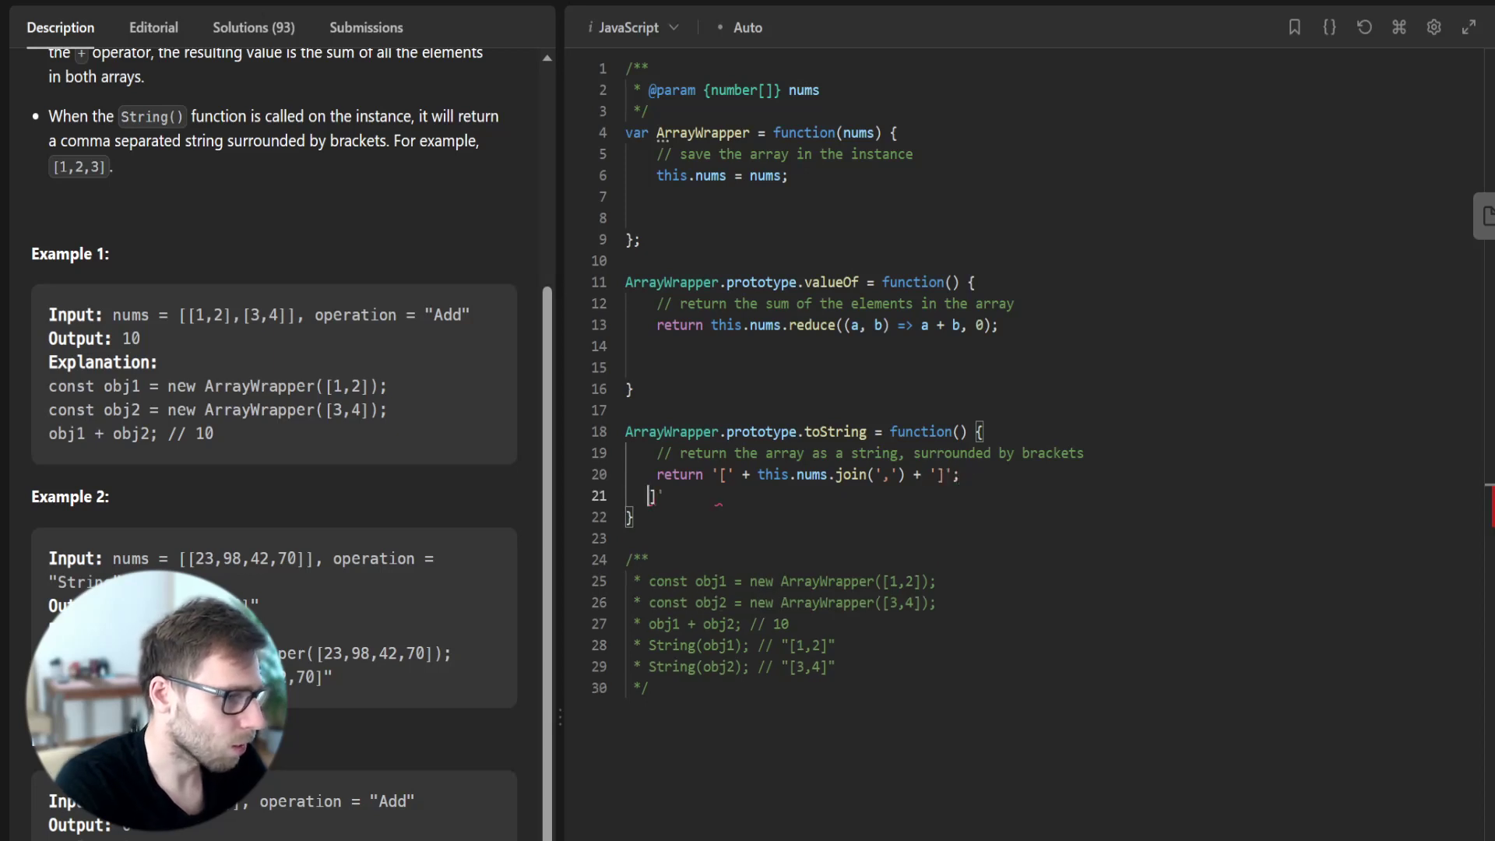
key("Backspace")
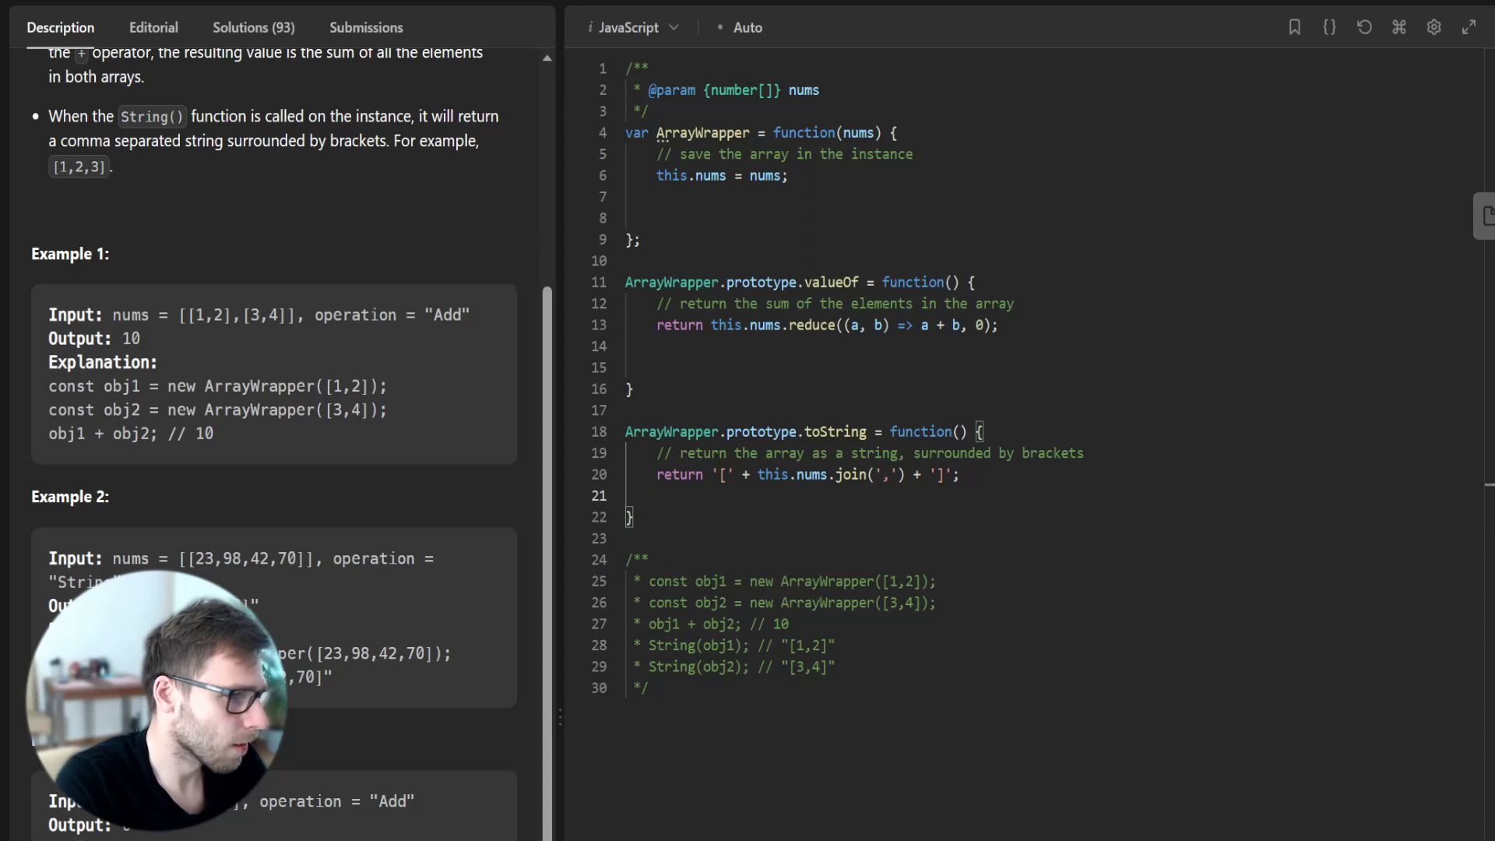
key("Backspace")
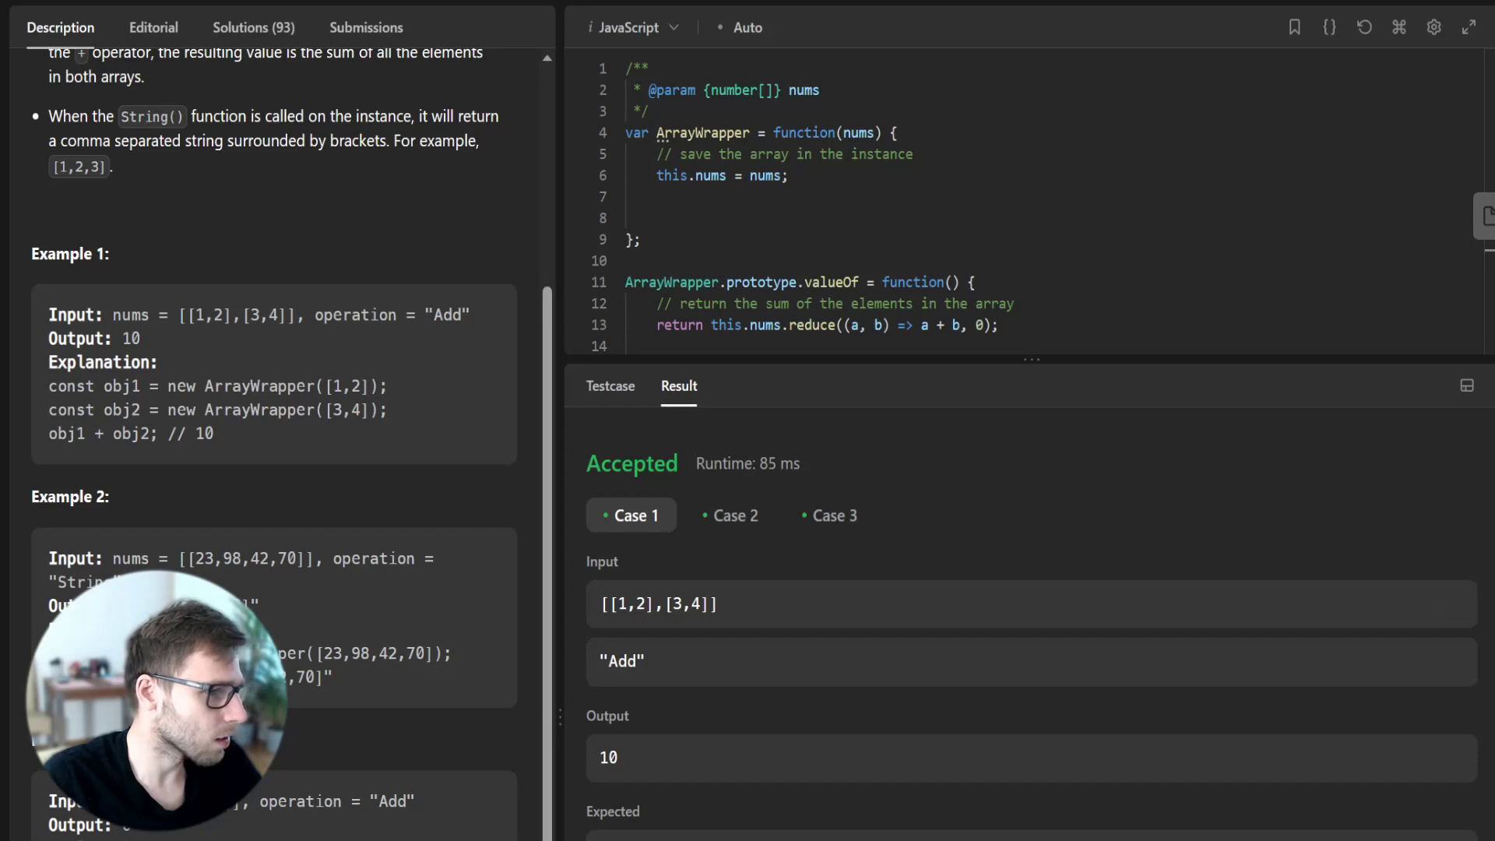
- Check the Case 2 and Case 3 results, then submit the solution for an Accepted verdict
left_click(730, 515)
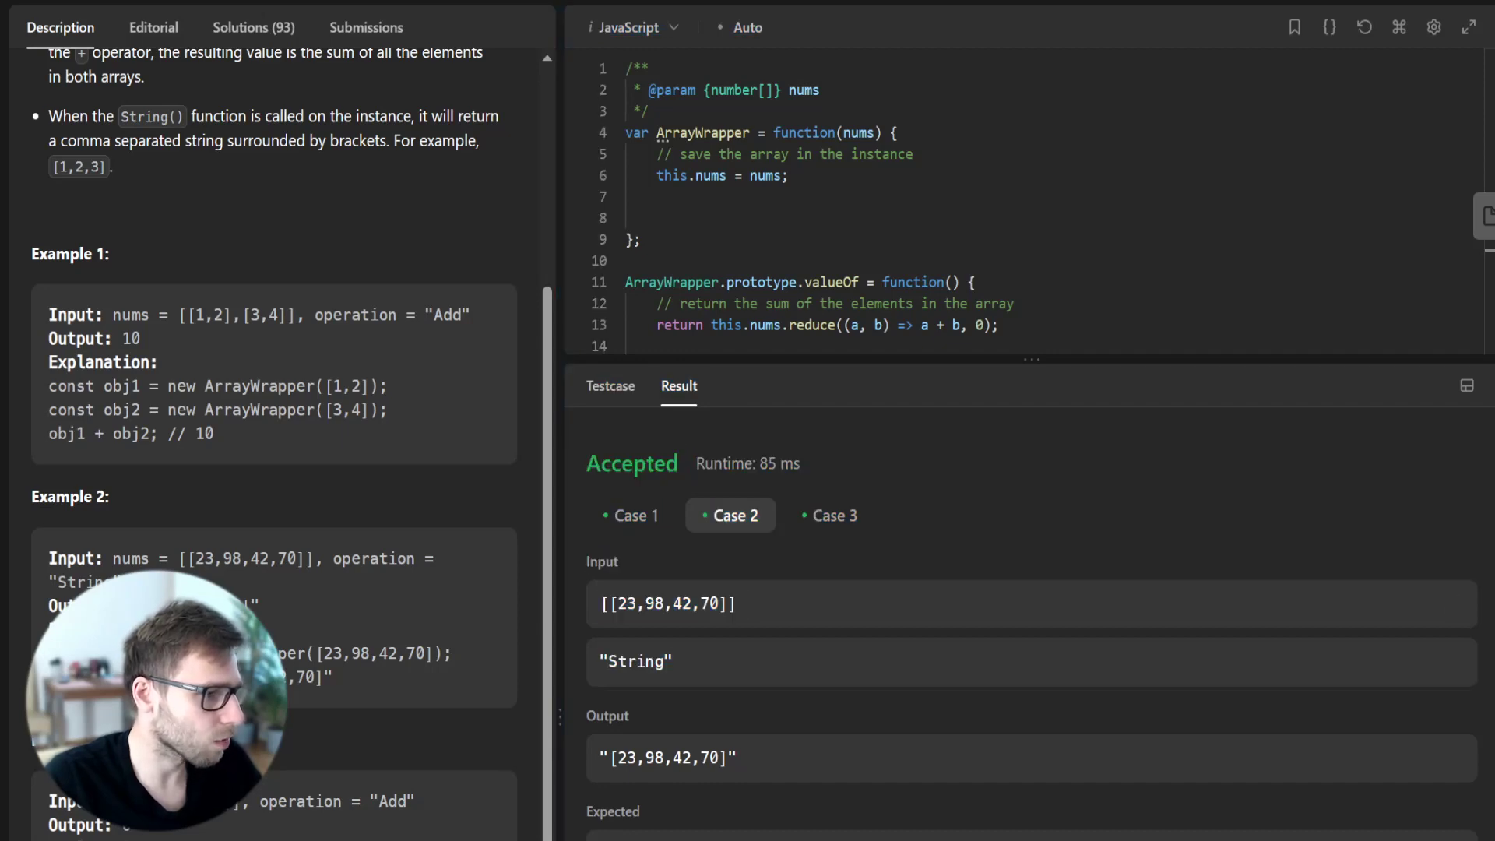
left_click(835, 516)
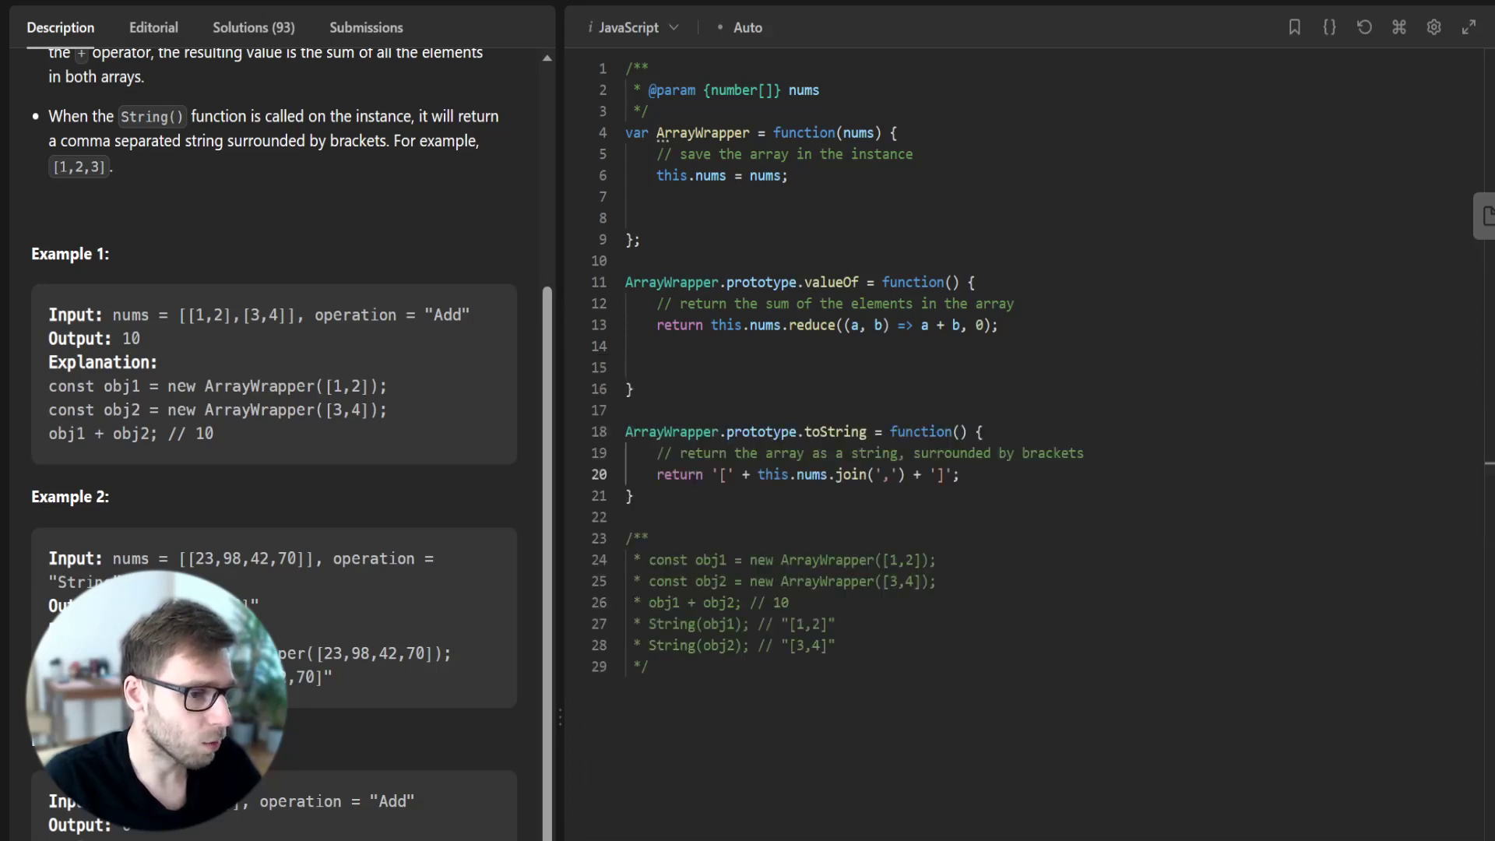
left_click(364, 27)
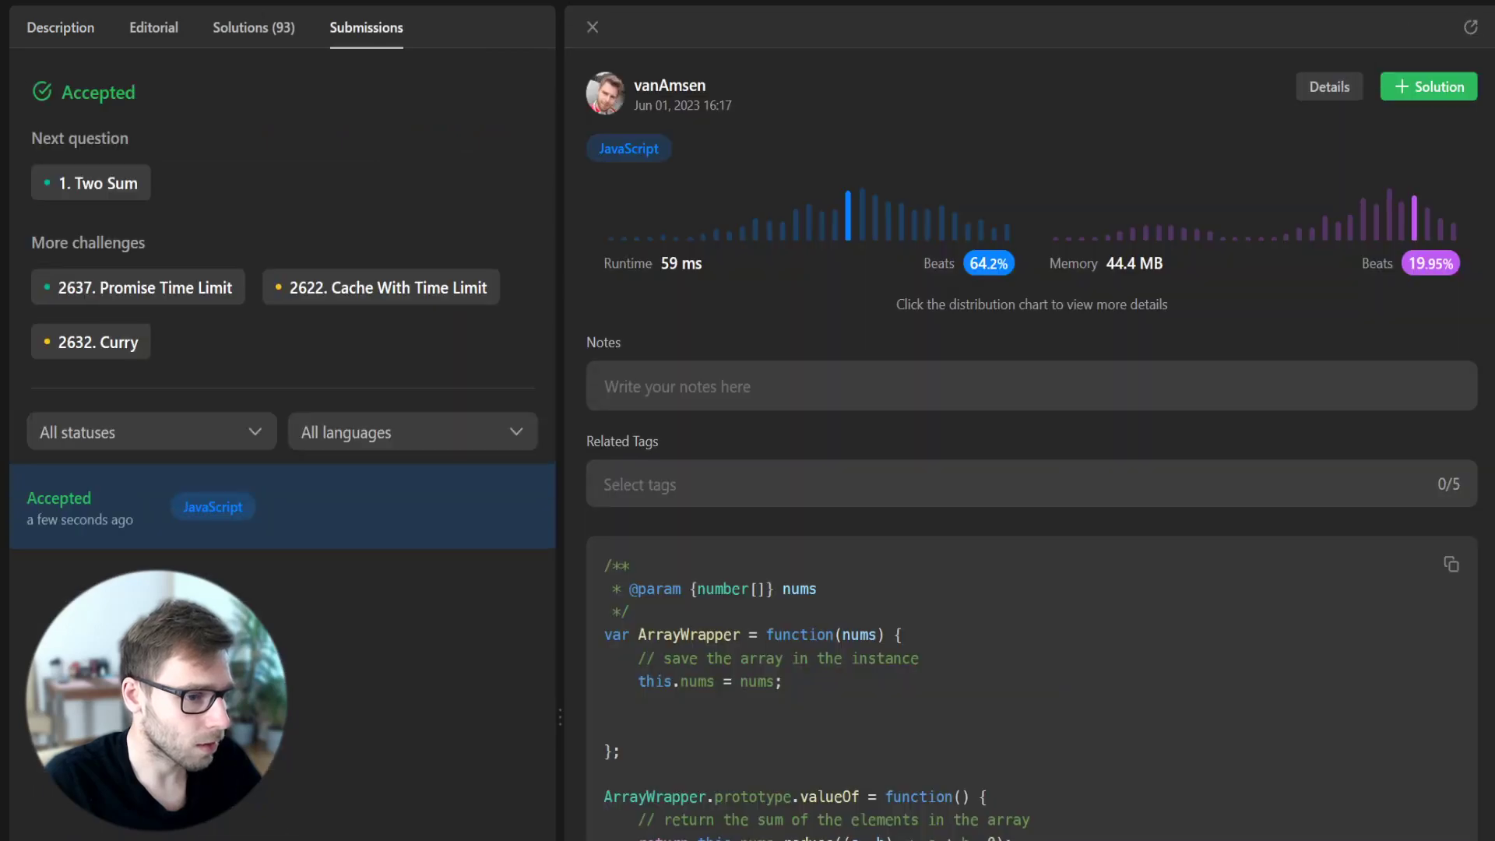